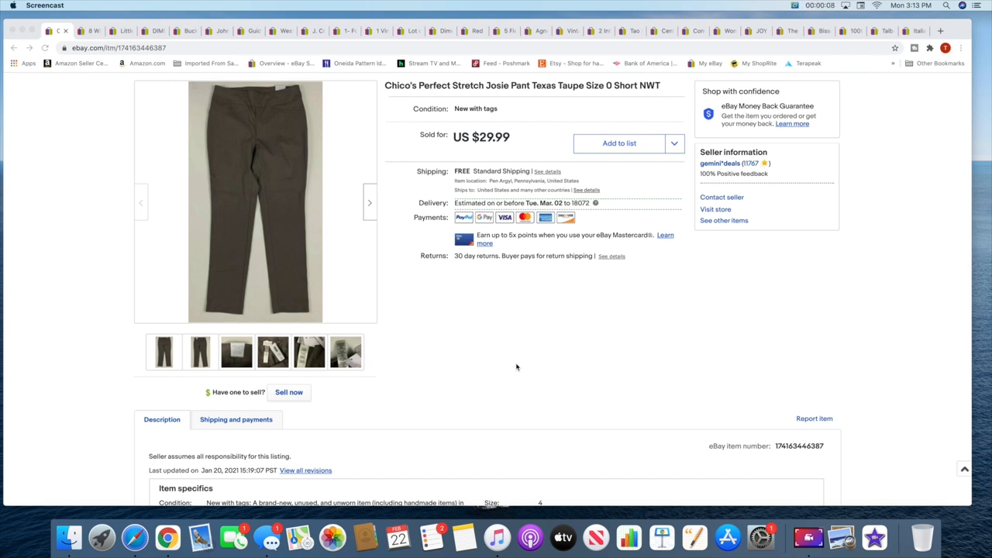
{"action": "mouse_move", "coordinate": [62, 88]}
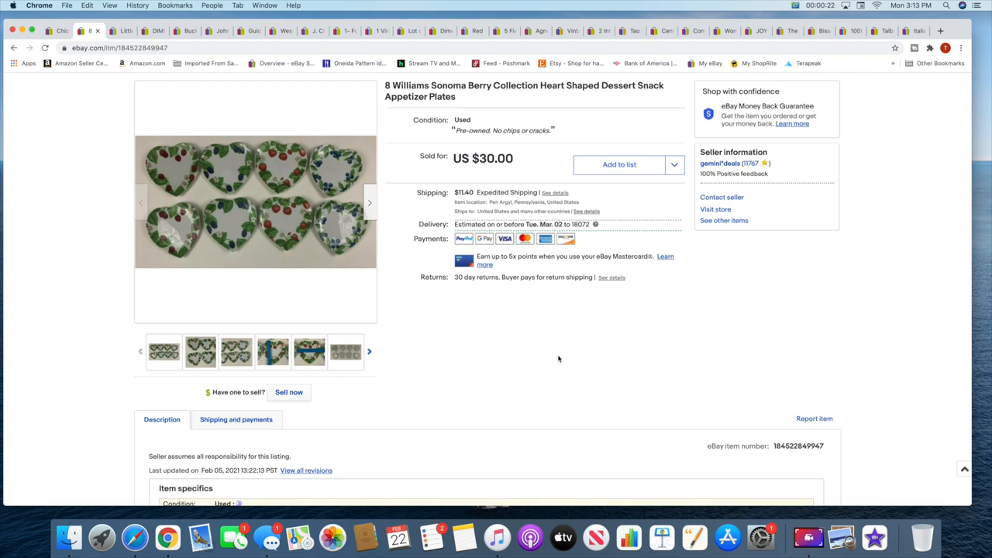
{"action": "mouse_move", "coordinate": [601, 383]}
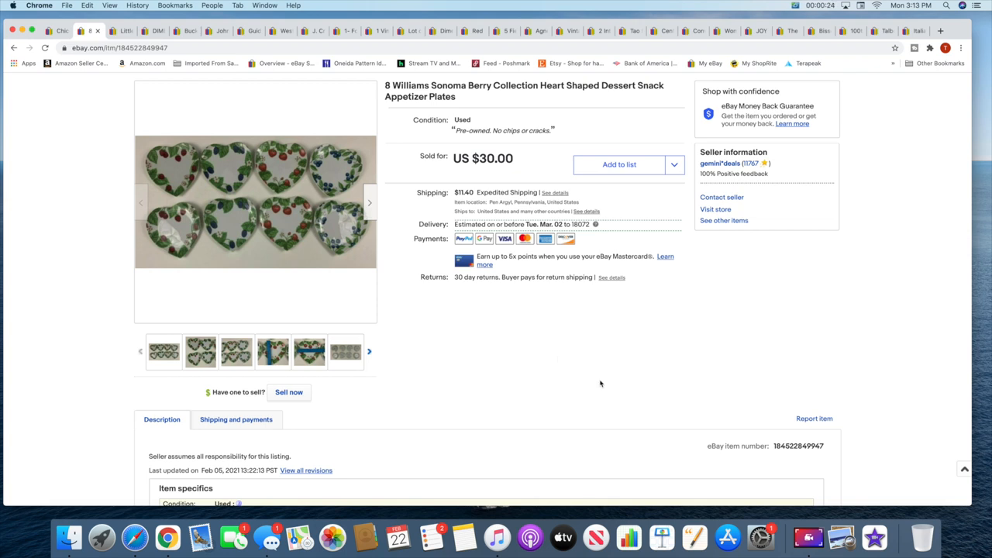
{"action": "mouse_move", "coordinate": [502, 97]}
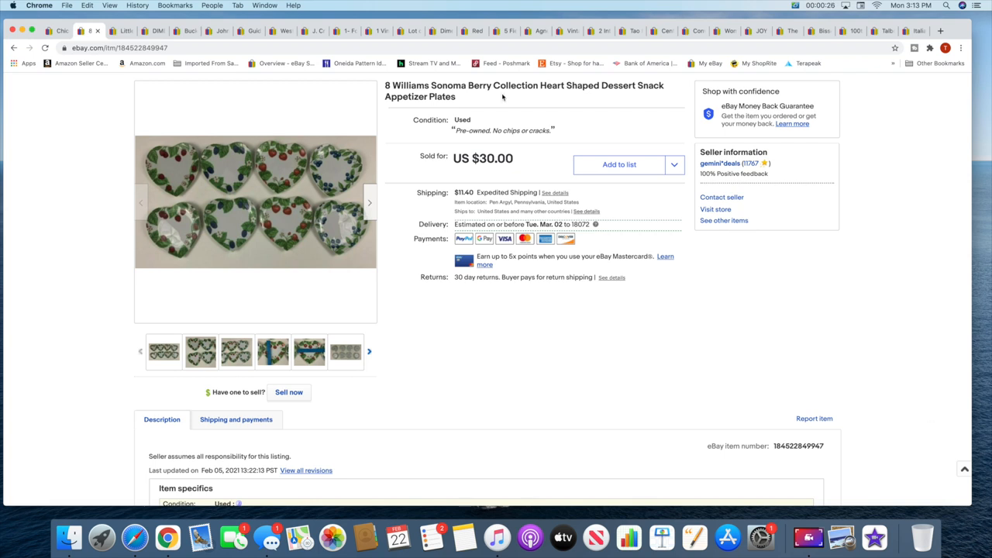
{"action": "mouse_move", "coordinate": [122, 31]}
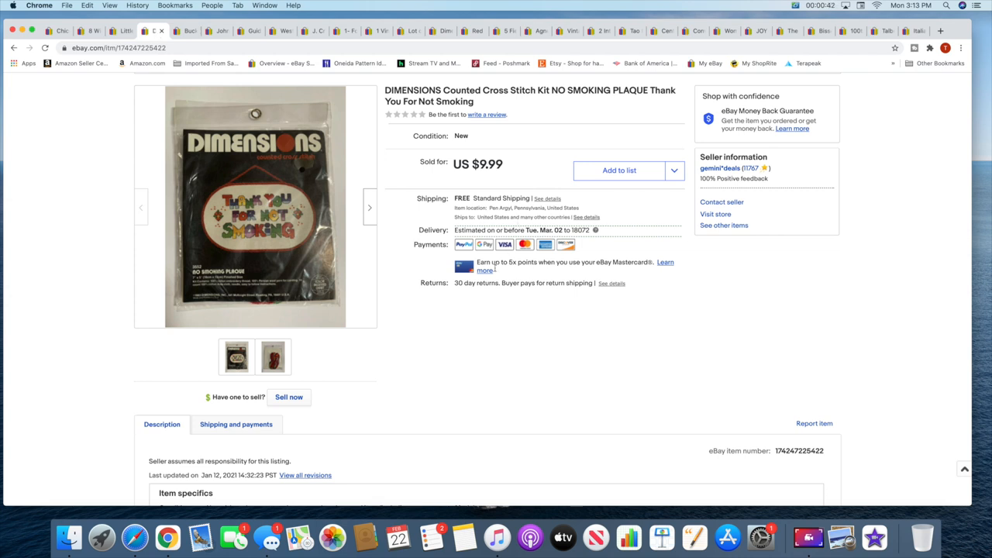
{"action": "mouse_move", "coordinate": [408, 301]}
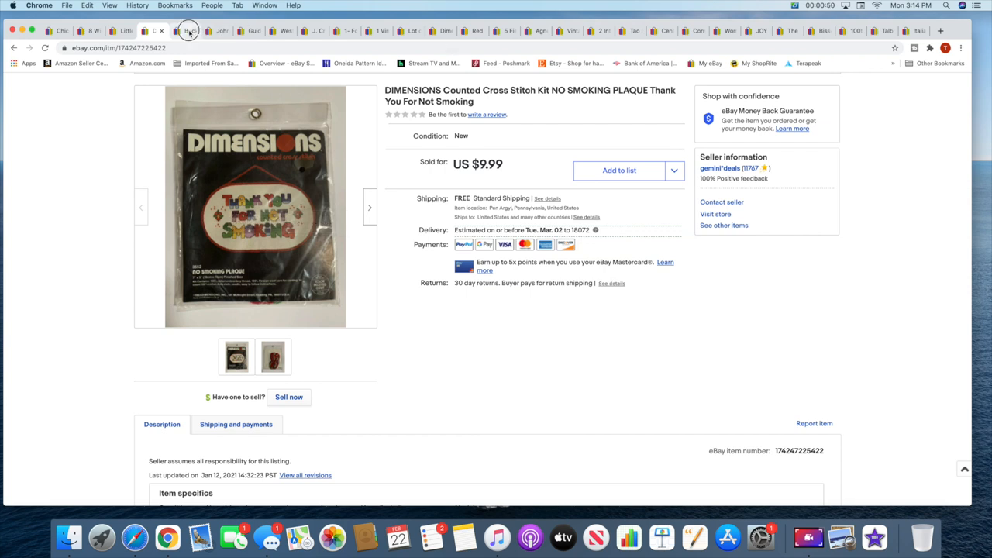
Switch to the Bucket Boss Carpenter's Handyman Waist Apron listing tab ($16.99)
{"action": "left_click", "coordinate": [190, 30]}
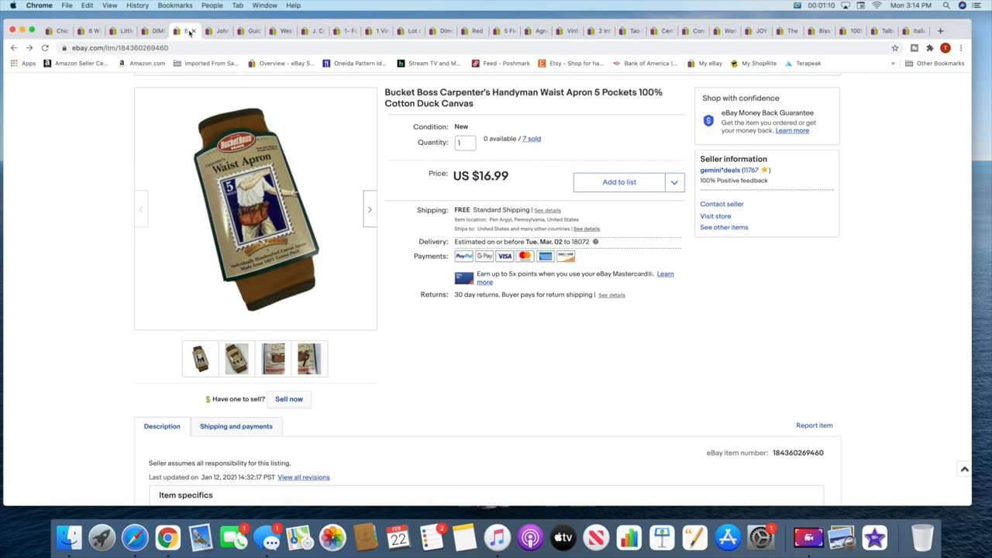
Bring up the John Meyer 2-piece suit listing ($79.99) and enlarge its photo gallery
{"action": "left_click", "coordinate": [220, 30]}
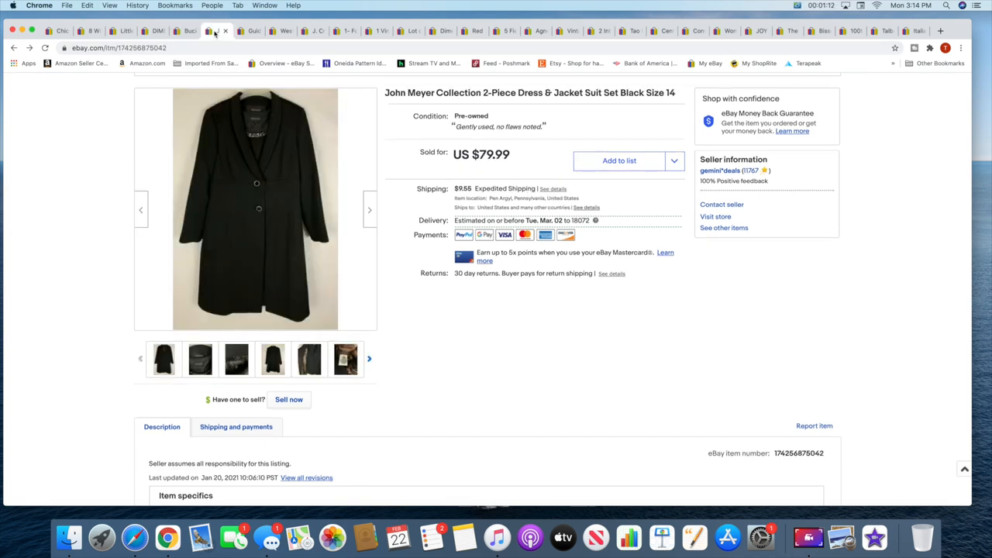
{"action": "mouse_move", "coordinate": [216, 31]}
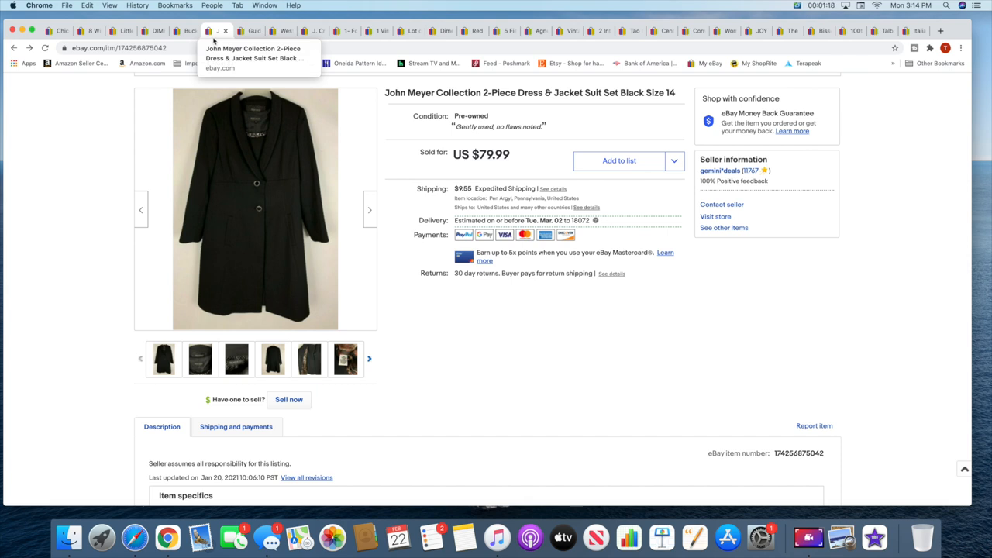
{"action": "left_click", "coordinate": [255, 210]}
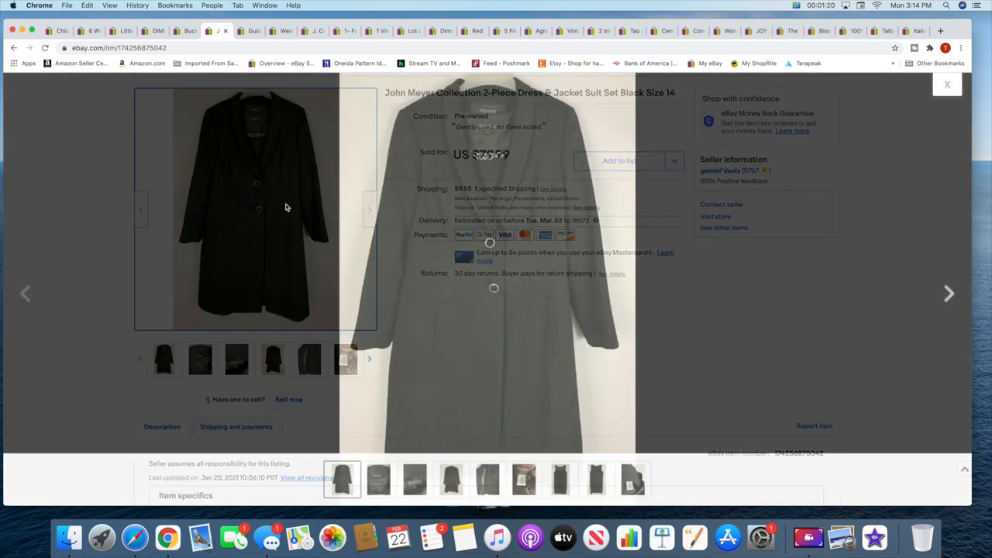
{"action": "left_click", "coordinate": [256, 207]}
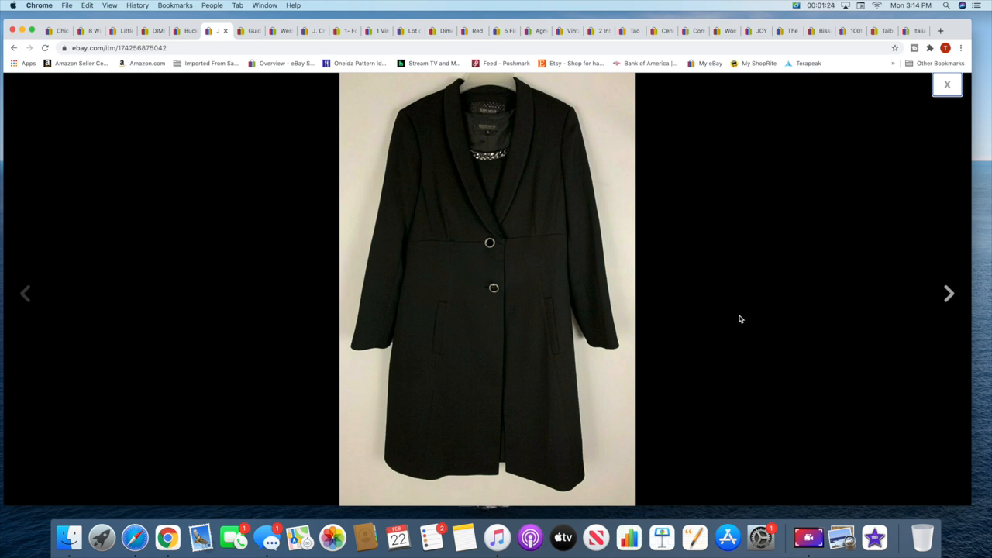
{"action": "mouse_move", "coordinate": [744, 311]}
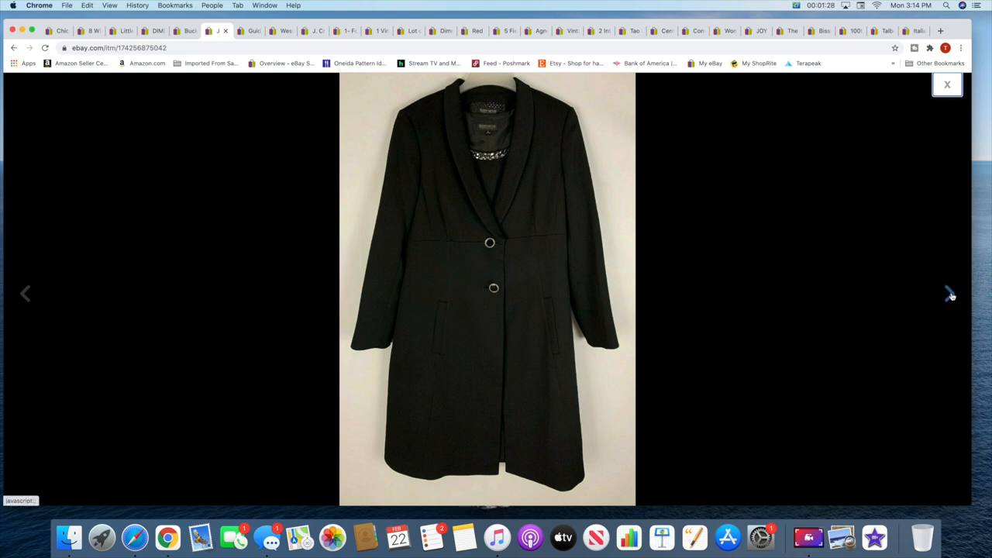
{"action": "mouse_move", "coordinate": [951, 294]}
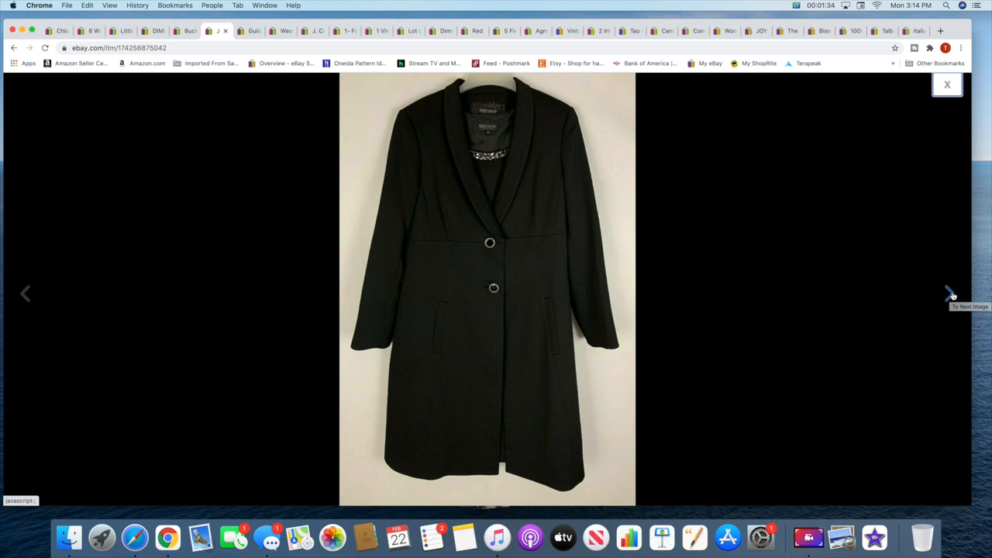
Browse the label, jacket back, lining and sleeveless dress photos, then close the gallery
{"action": "left_click", "coordinate": [951, 293]}
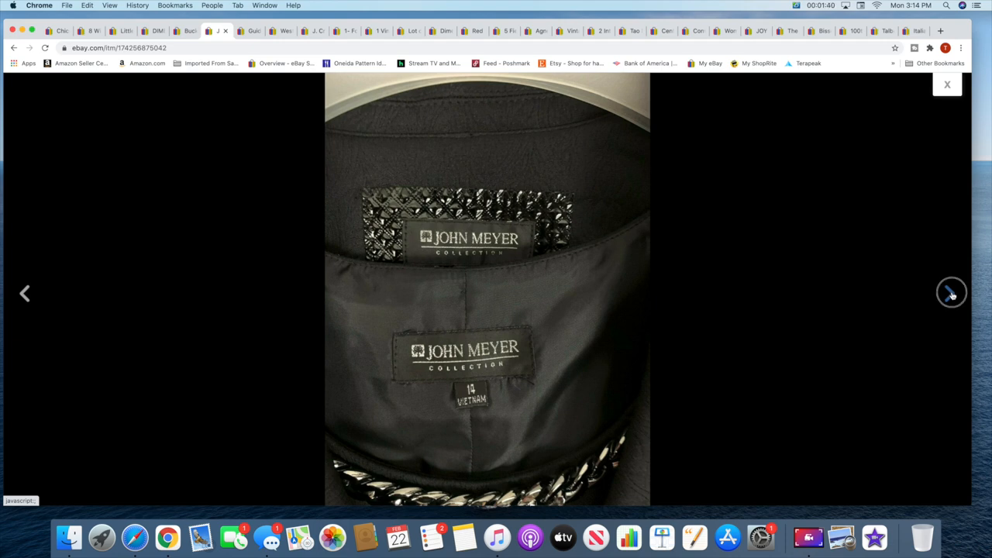
{"action": "left_click", "coordinate": [951, 293]}
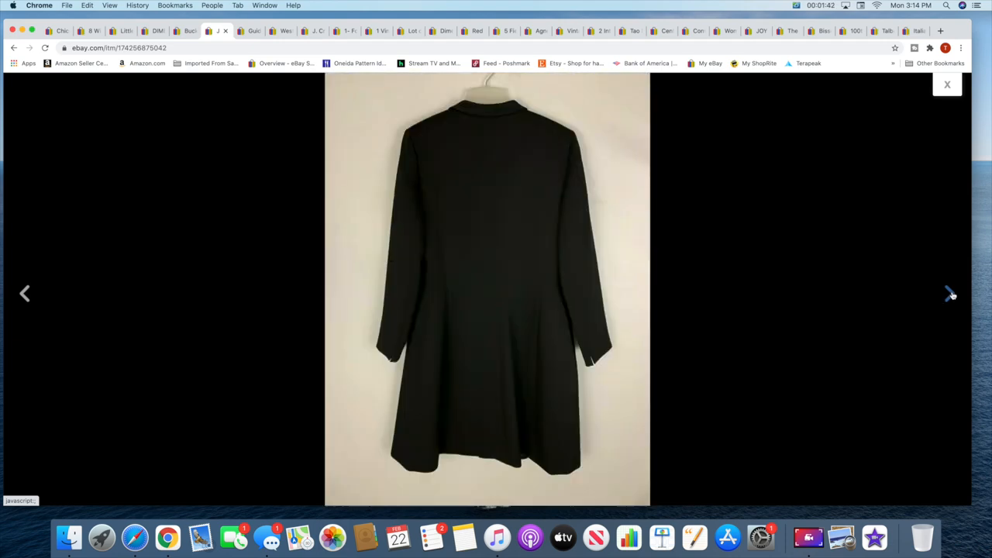
{"action": "left_click", "coordinate": [949, 293]}
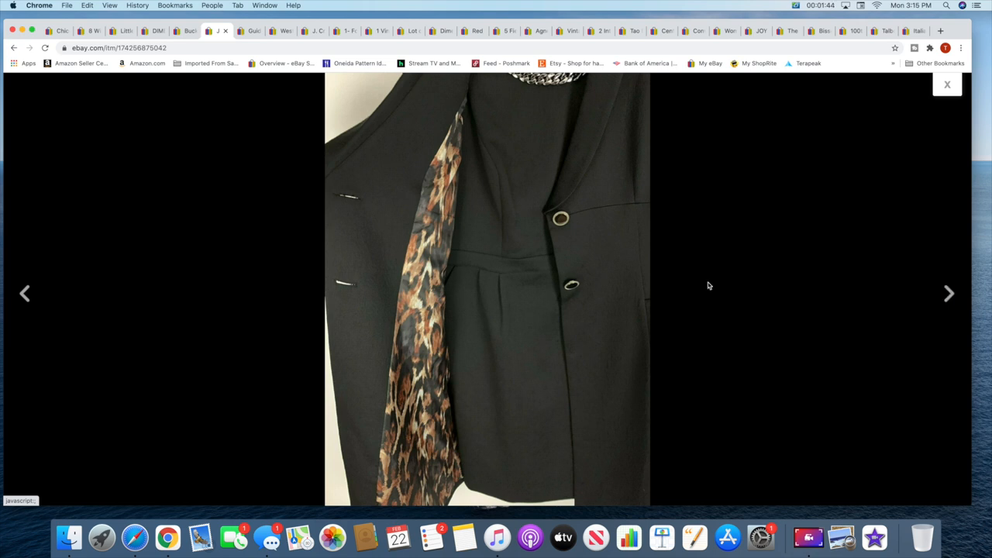
{"action": "mouse_move", "coordinate": [465, 276]}
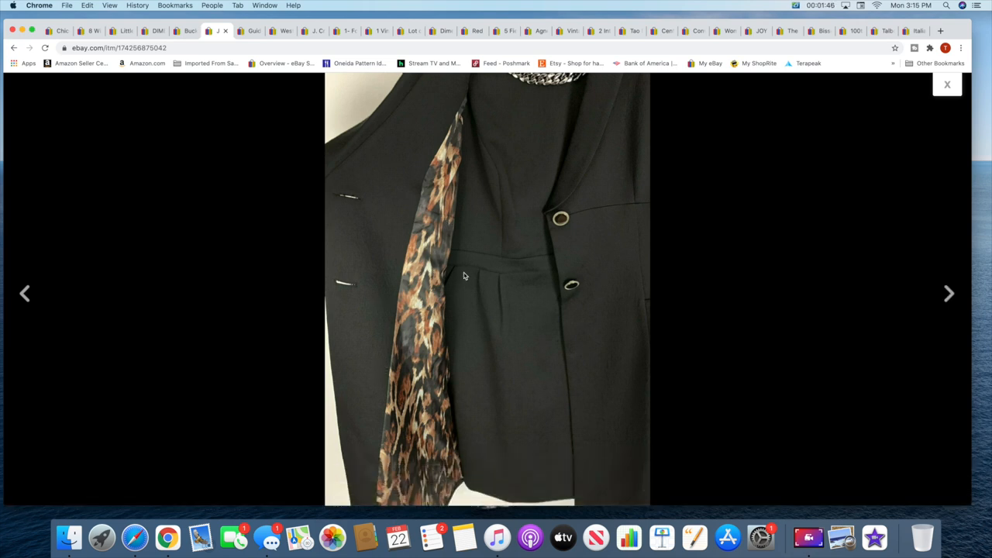
{"action": "left_click", "coordinate": [949, 293]}
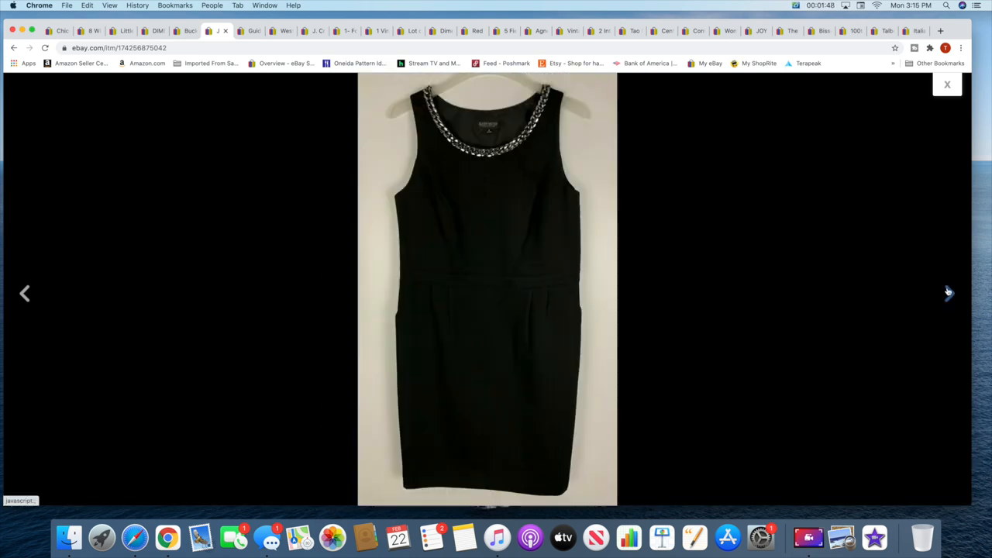
{"action": "mouse_move", "coordinate": [708, 99]}
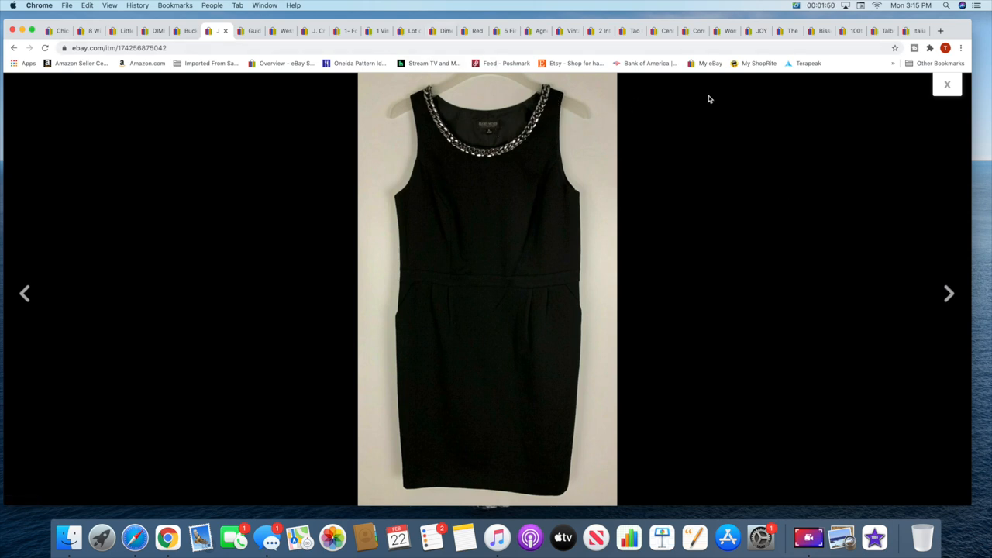
{"action": "mouse_move", "coordinate": [947, 84]}
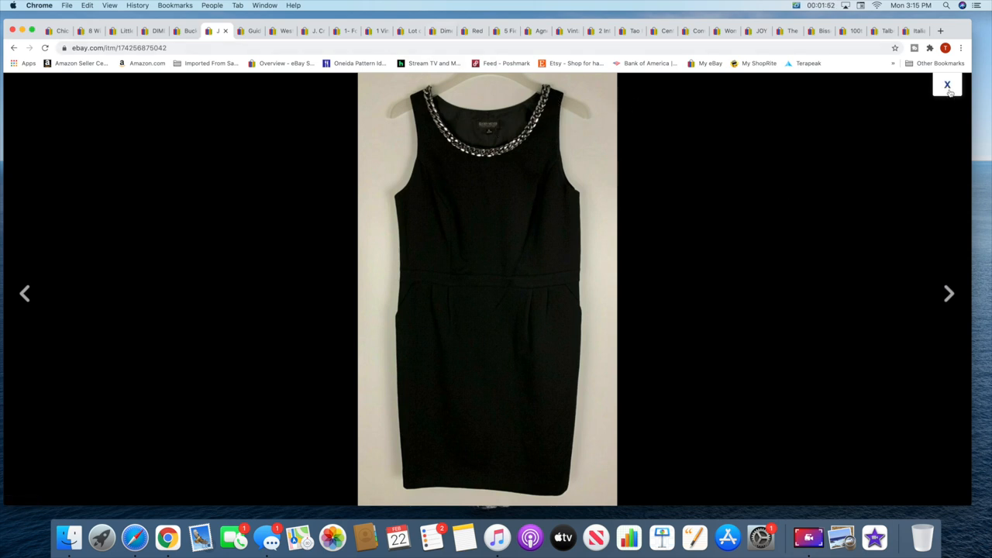
{"action": "left_click", "coordinate": [947, 84]}
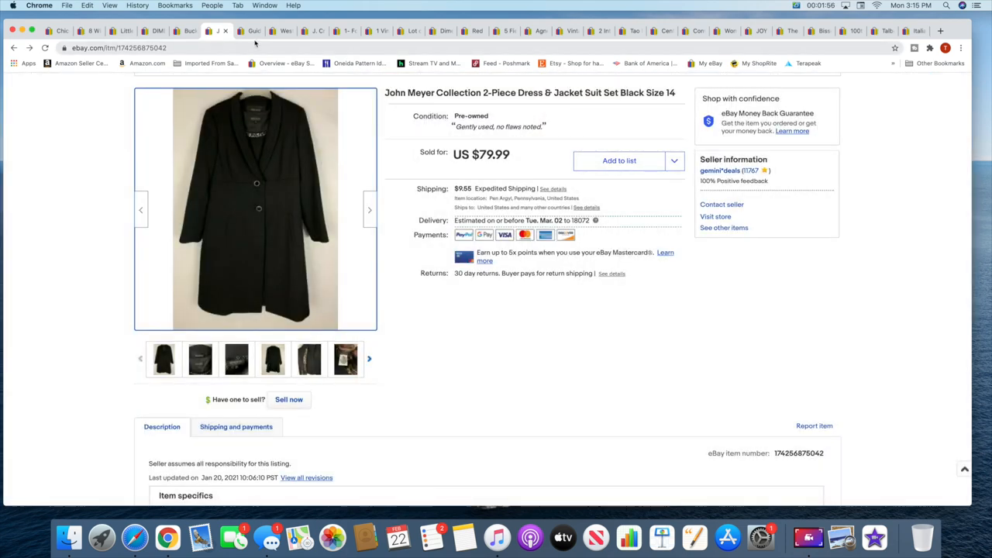
Visit the Baltimore guide listing, then view and enlarge the third West Virginia sippy cup photo
{"action": "left_click", "coordinate": [250, 31]}
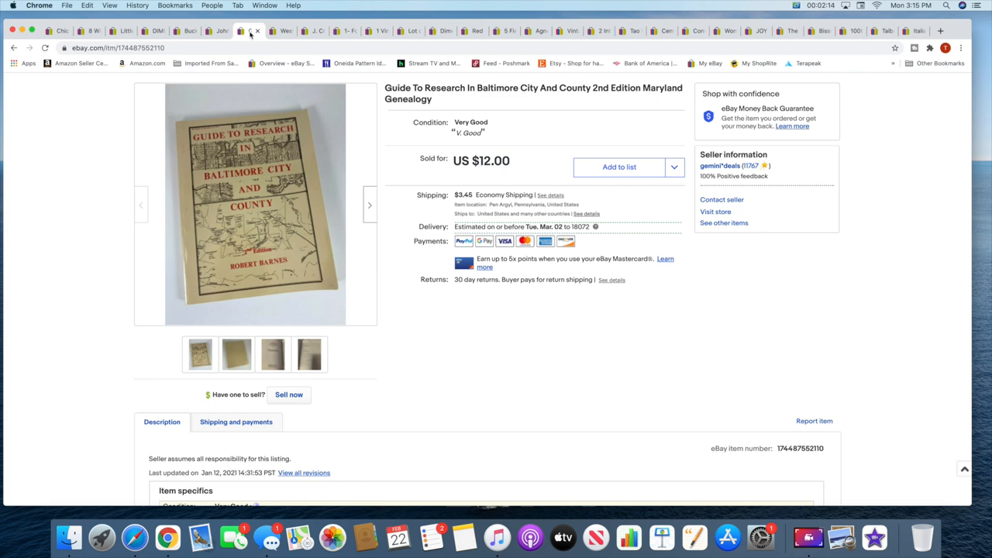
{"action": "left_click", "coordinate": [253, 31]}
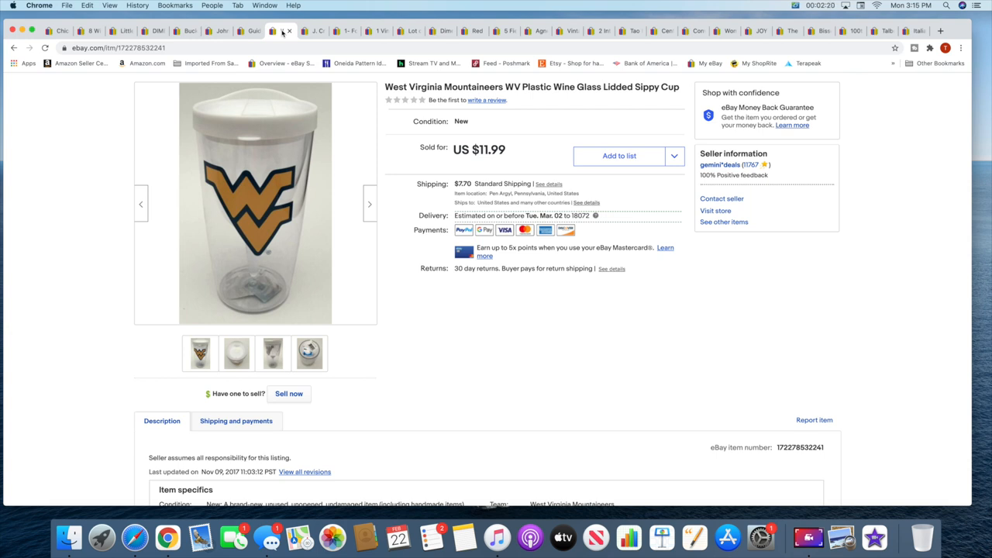
{"action": "left_click", "coordinate": [273, 354]}
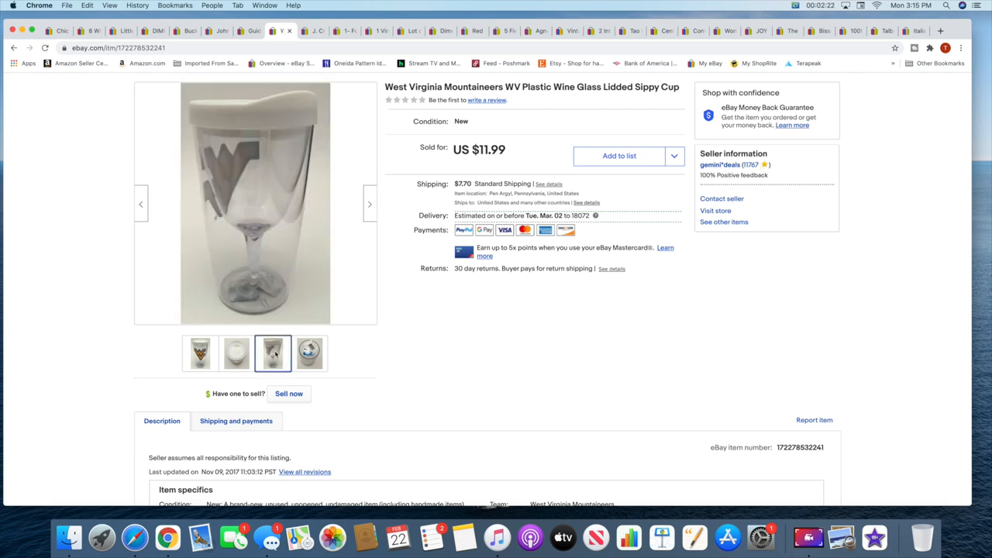
{"action": "left_click", "coordinate": [256, 203]}
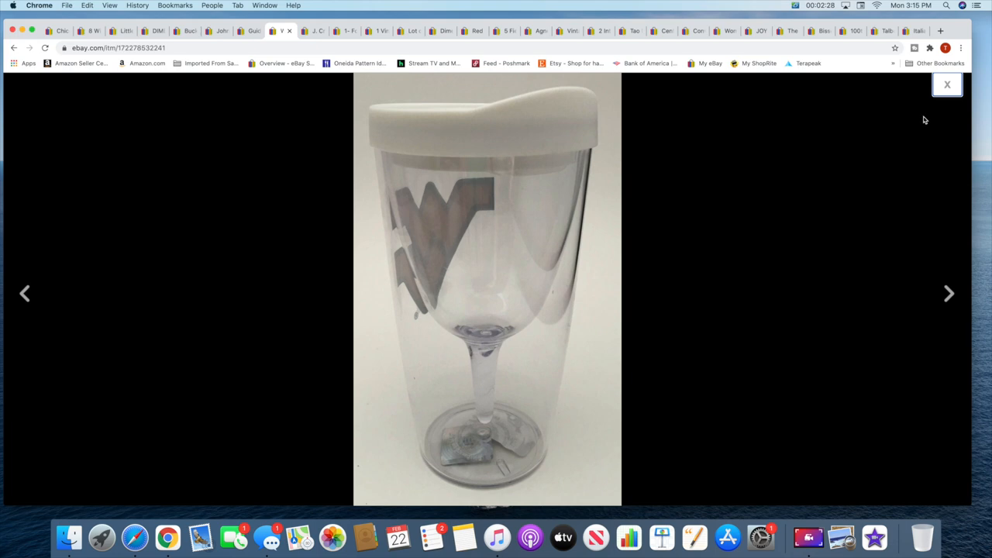
{"action": "left_click", "coordinate": [947, 84]}
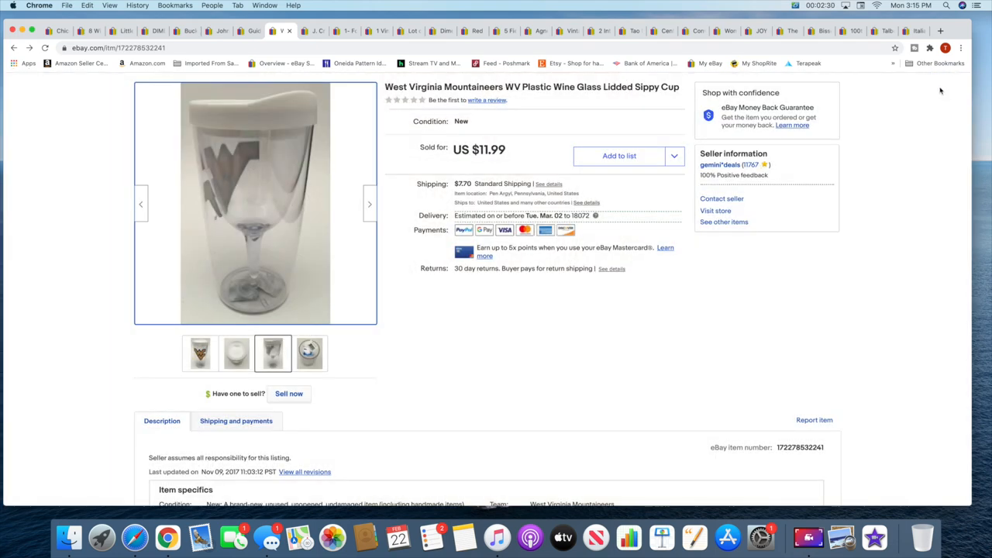
{"action": "mouse_move", "coordinate": [551, 79]}
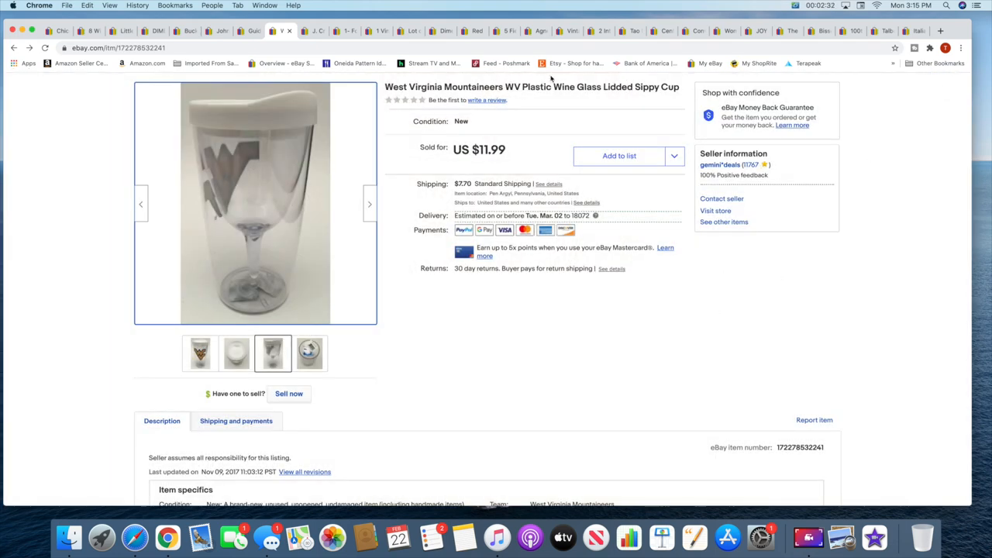
{"action": "mouse_move", "coordinate": [316, 31]}
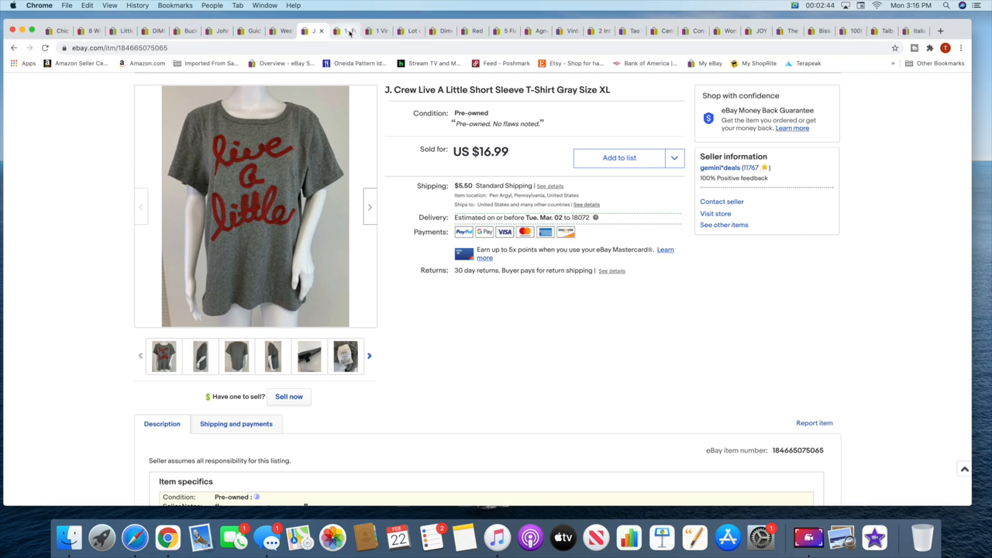
View the Fortessa flatware ($29.99) and Georges Briard bird glass ($15.00) listings
{"action": "left_click", "coordinate": [344, 31]}
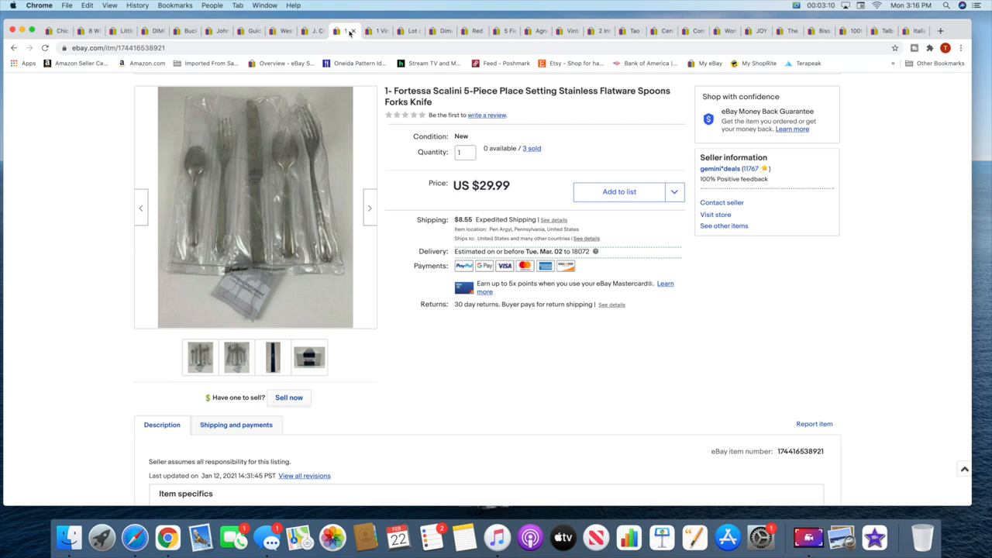
{"action": "left_click", "coordinate": [369, 31]}
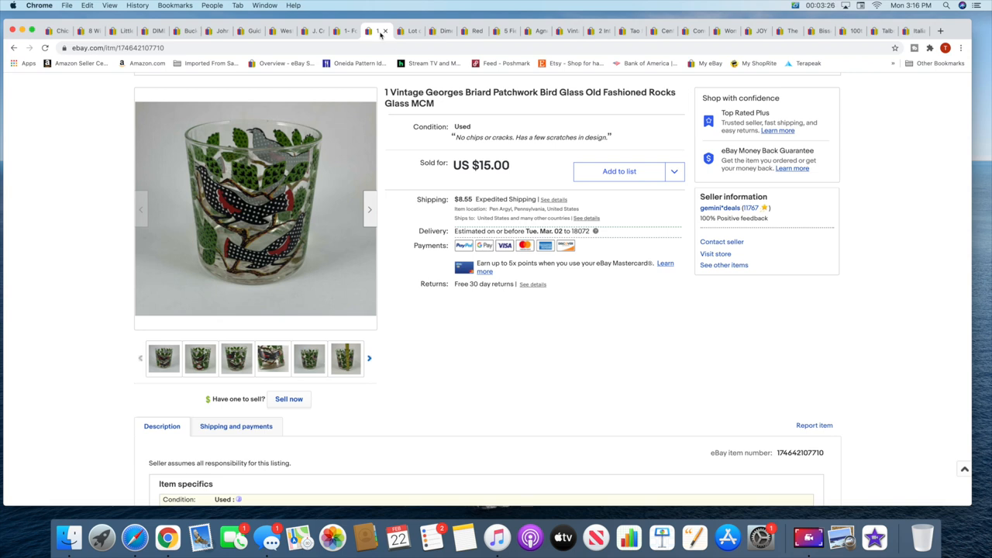
Step through the WWE figures, cross stitch, SPANX cami, Fiesta bowls, leopard pants and Travilla dress listings
{"action": "left_click", "coordinate": [408, 31]}
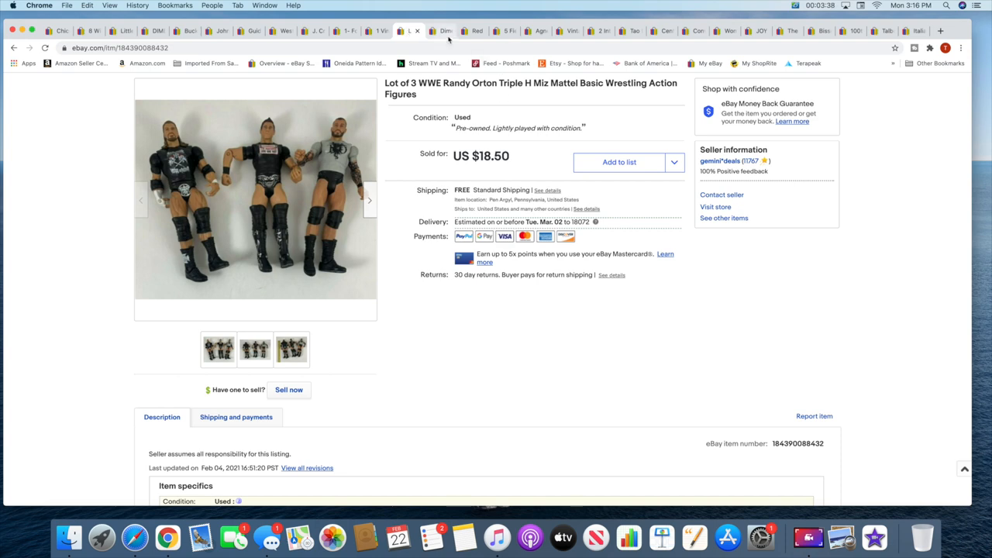
{"action": "left_click", "coordinate": [438, 31]}
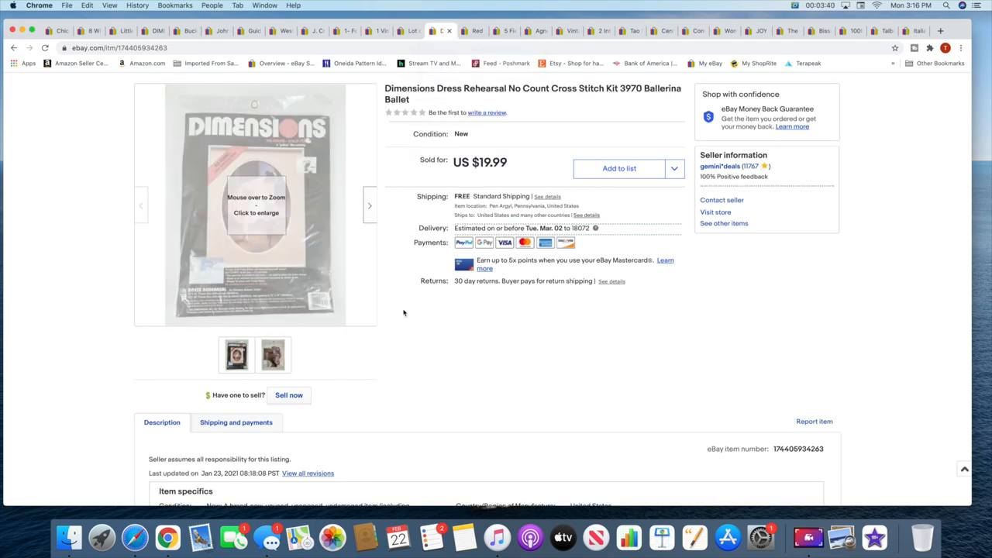
{"action": "mouse_move", "coordinate": [413, 365]}
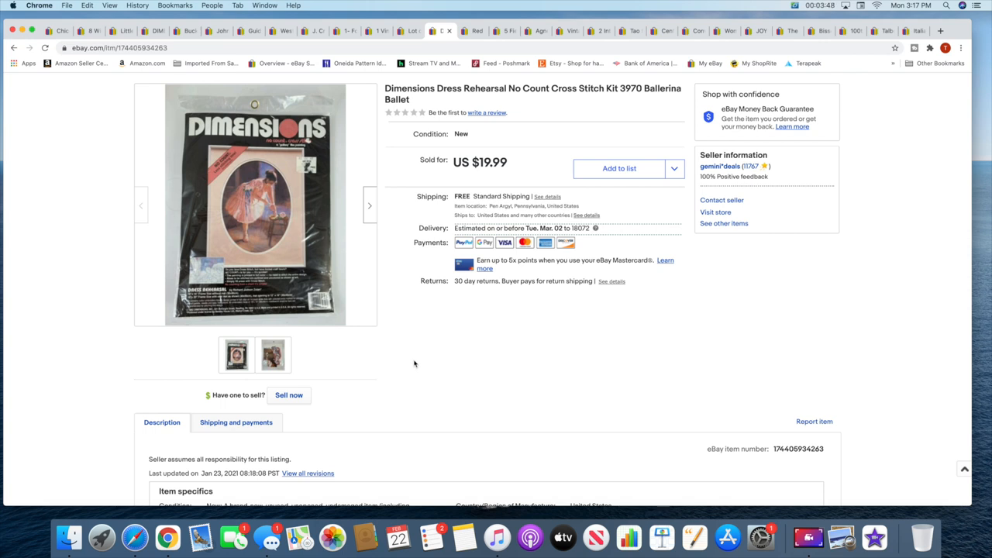
{"action": "mouse_move", "coordinate": [516, 344]}
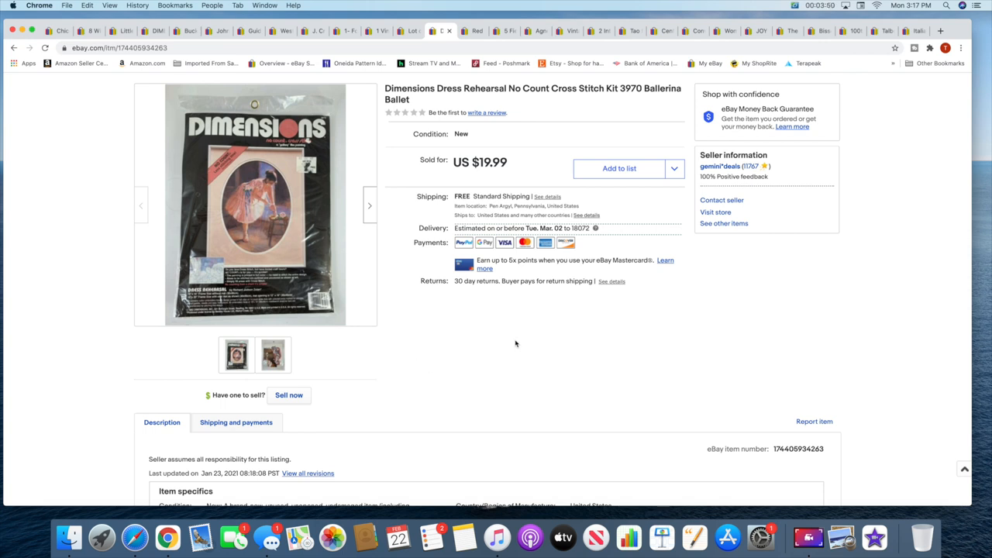
{"action": "left_click", "coordinate": [469, 31]}
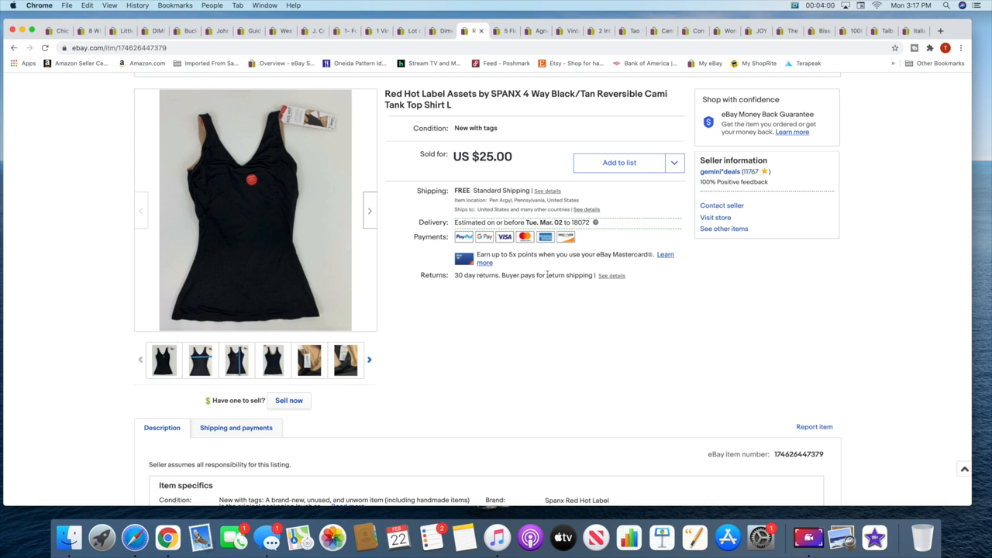
{"action": "mouse_move", "coordinate": [528, 308]}
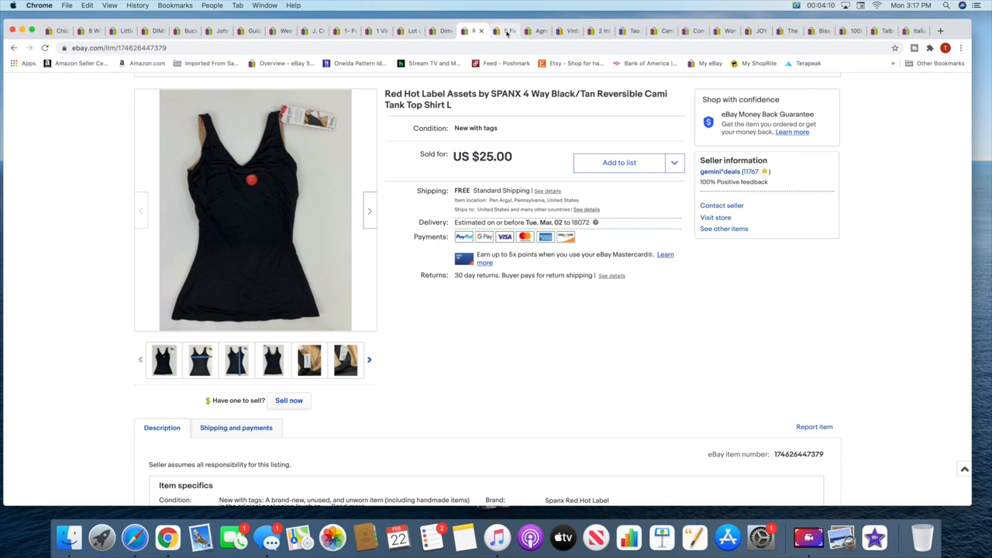
{"action": "left_click", "coordinate": [503, 30]}
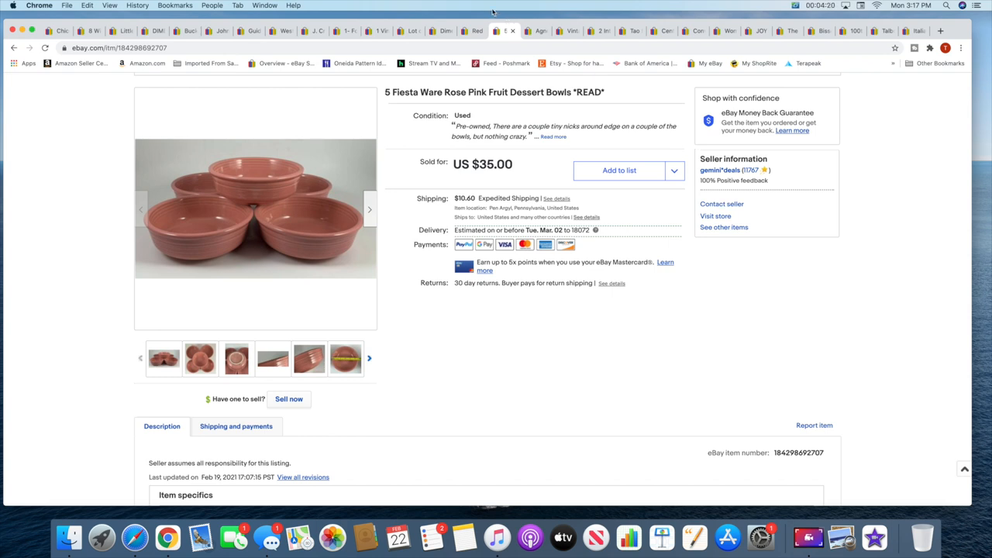
{"action": "left_click", "coordinate": [535, 31]}
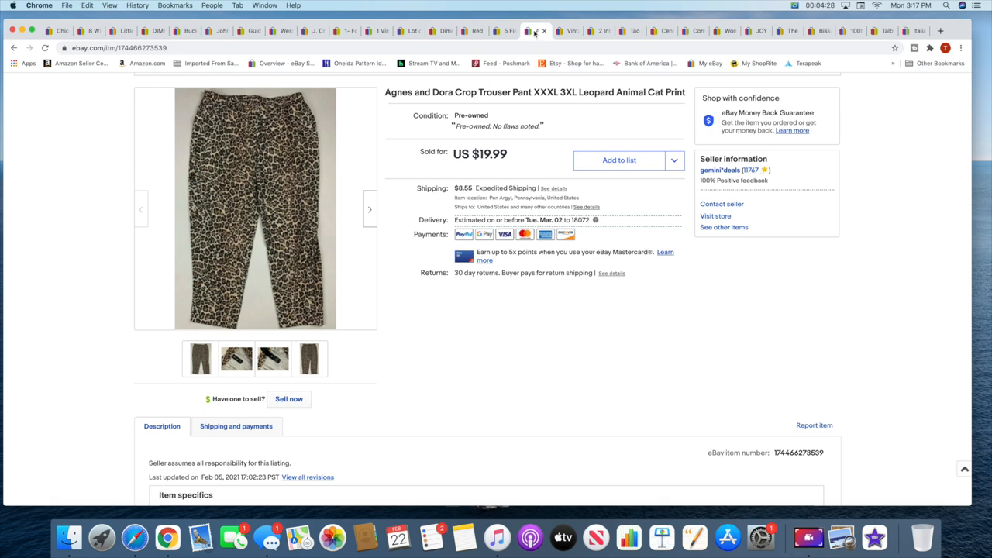
{"action": "left_click", "coordinate": [557, 30]}
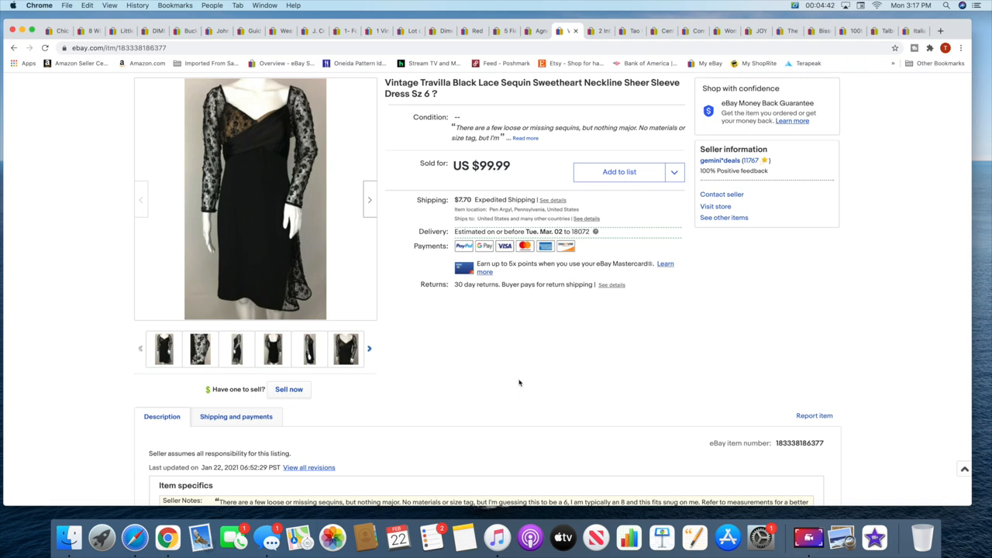
{"action": "mouse_move", "coordinate": [627, 340]}
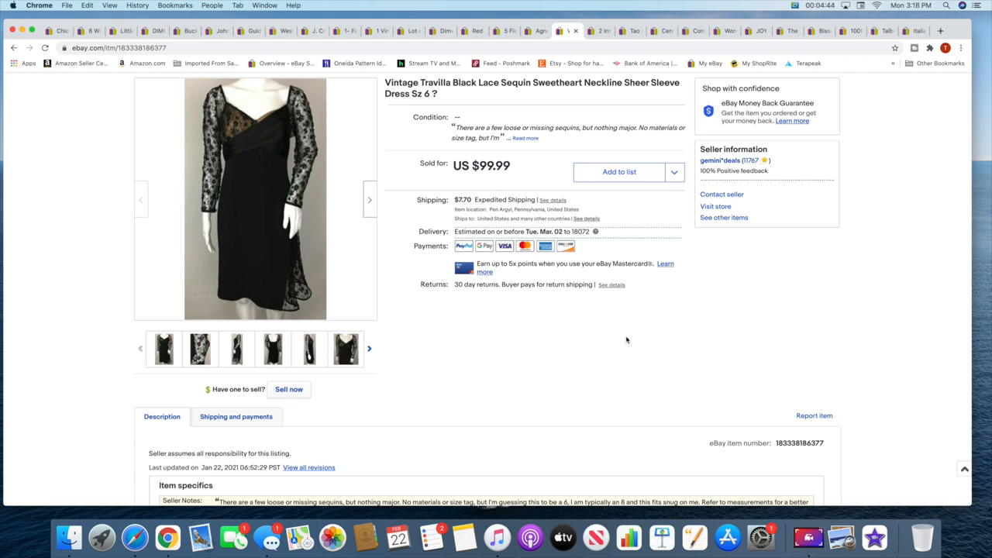
{"action": "mouse_move", "coordinate": [597, 349]}
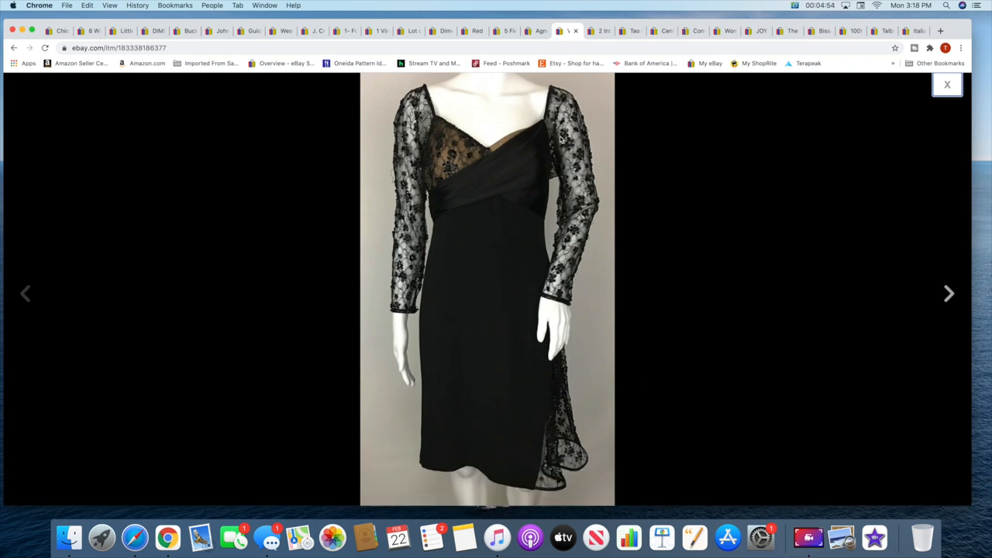
{"action": "mouse_move", "coordinate": [508, 144]}
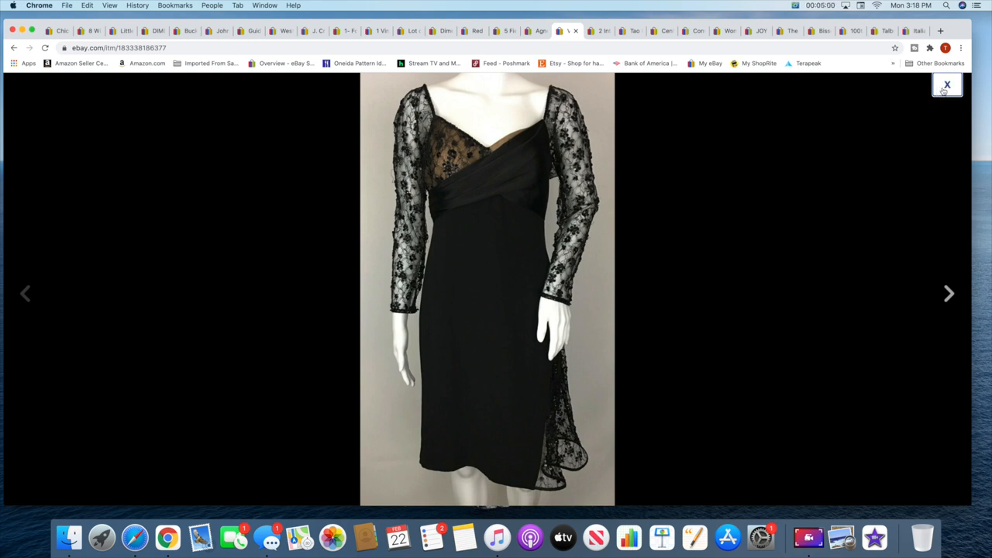
Reopen the Travilla dress gallery and view the lace close-up, side and back photos
{"action": "left_click", "coordinate": [946, 84]}
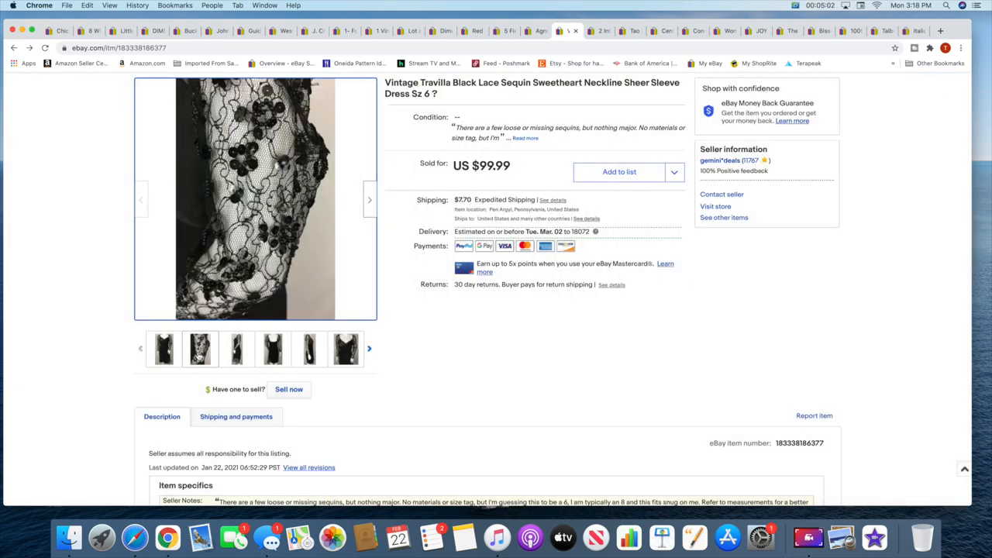
{"action": "left_click", "coordinate": [255, 199]}
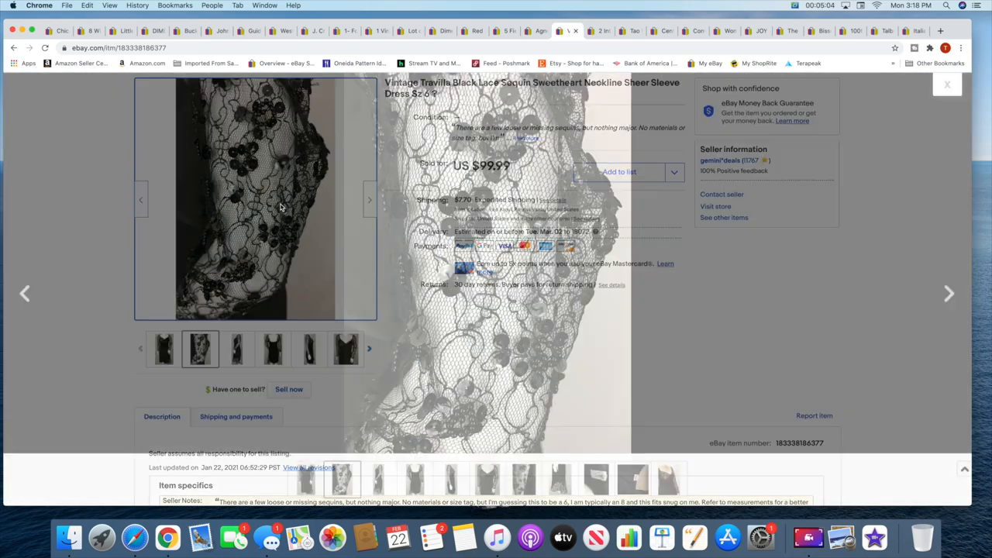
{"action": "left_click", "coordinate": [255, 198]}
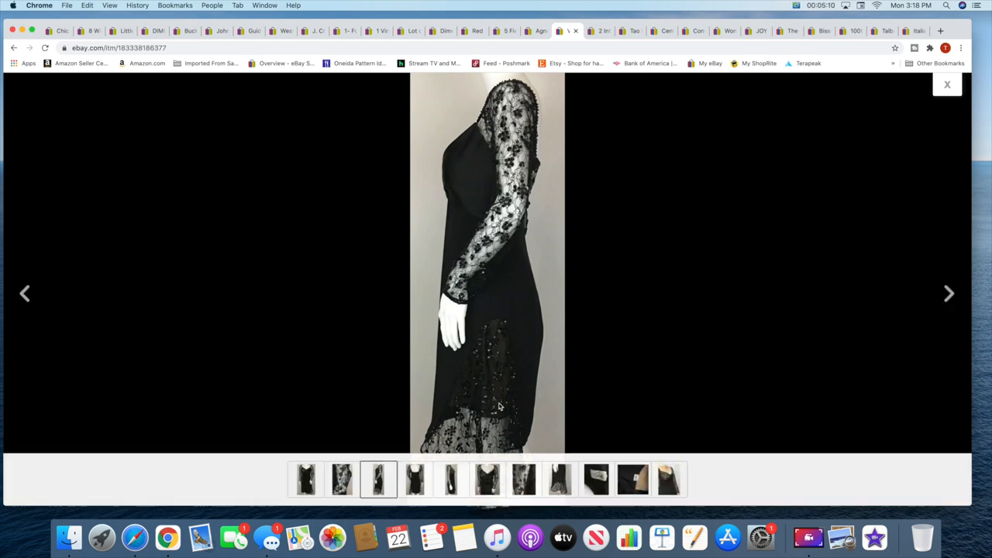
{"action": "left_click", "coordinate": [949, 293]}
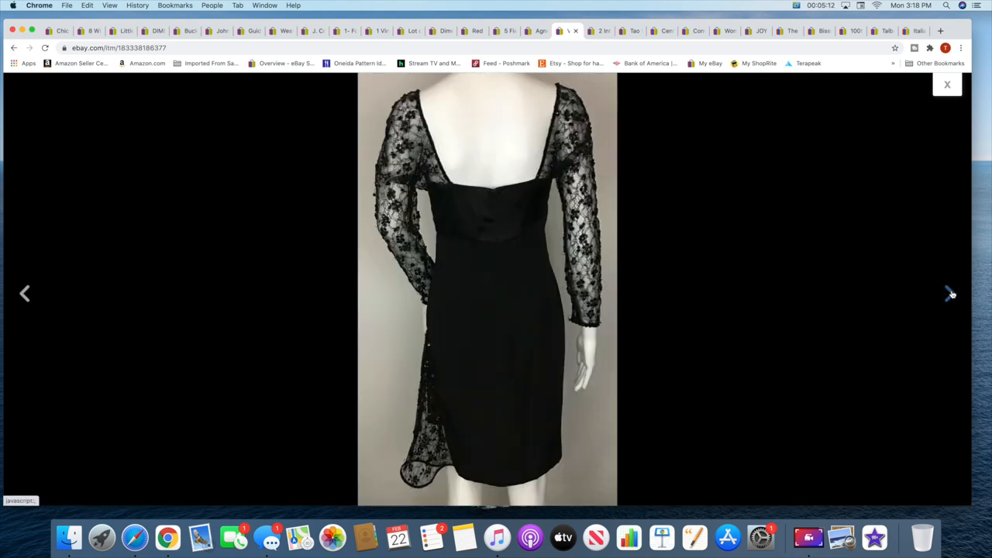
View the hem and Travilla label photos, close the gallery, and bring up the Tao Mei Zu shoes listing
{"action": "left_click", "coordinate": [949, 293]}
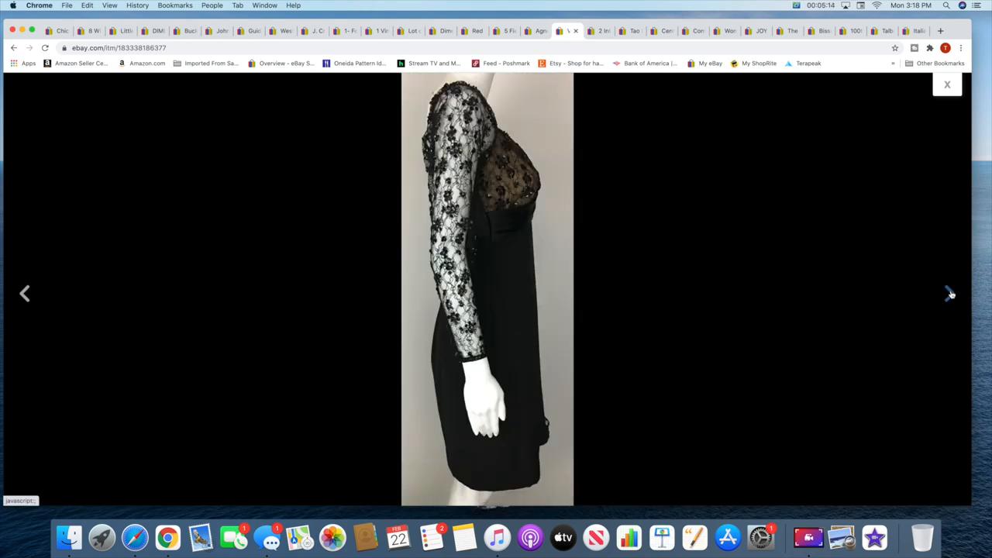
{"action": "left_click", "coordinate": [949, 293]}
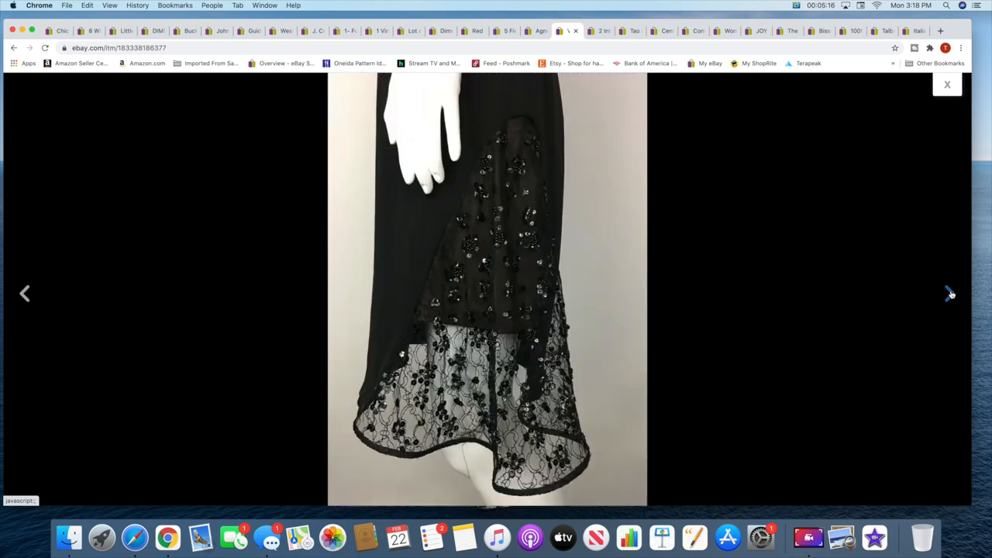
{"action": "left_click", "coordinate": [949, 293]}
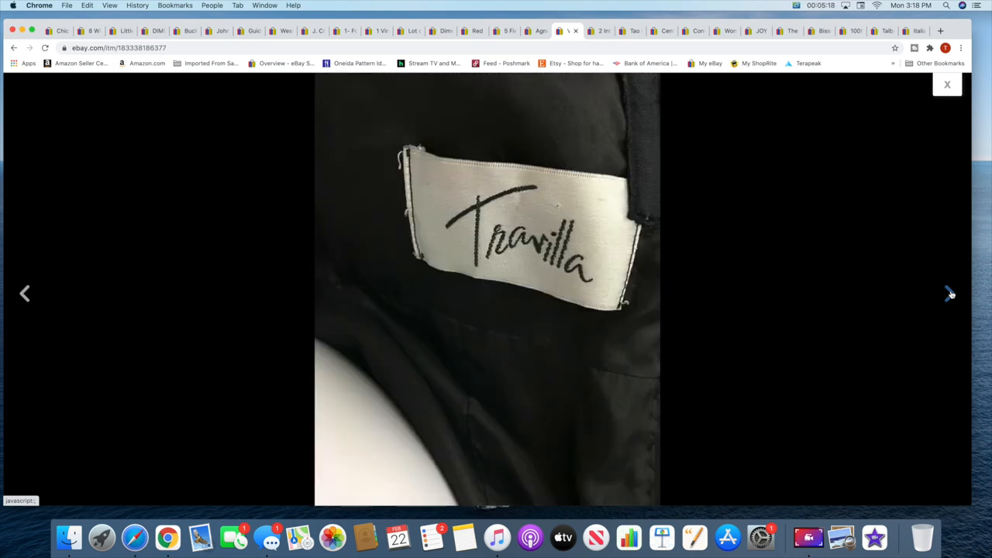
{"action": "left_click", "coordinate": [947, 84]}
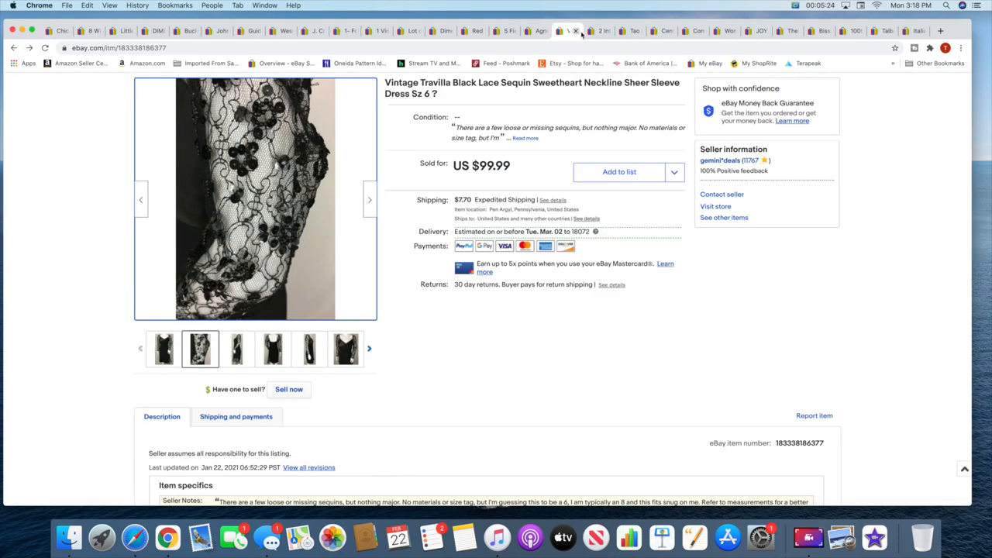
{"action": "left_click", "coordinate": [599, 30]}
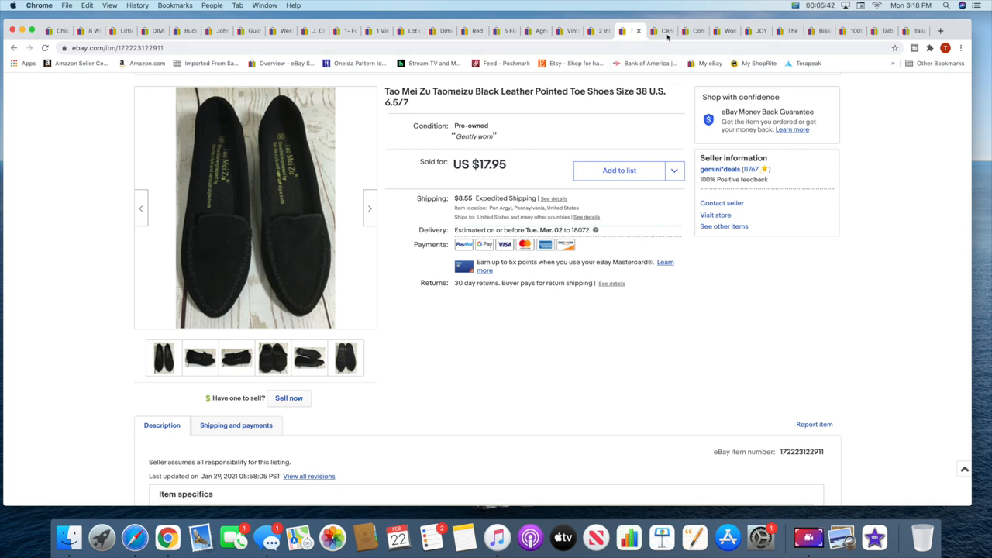
View the JOY holly rubber stamp listing ($12.99), then the Talbots beaded sandals listing ($15.50)
{"action": "left_click", "coordinate": [660, 30]}
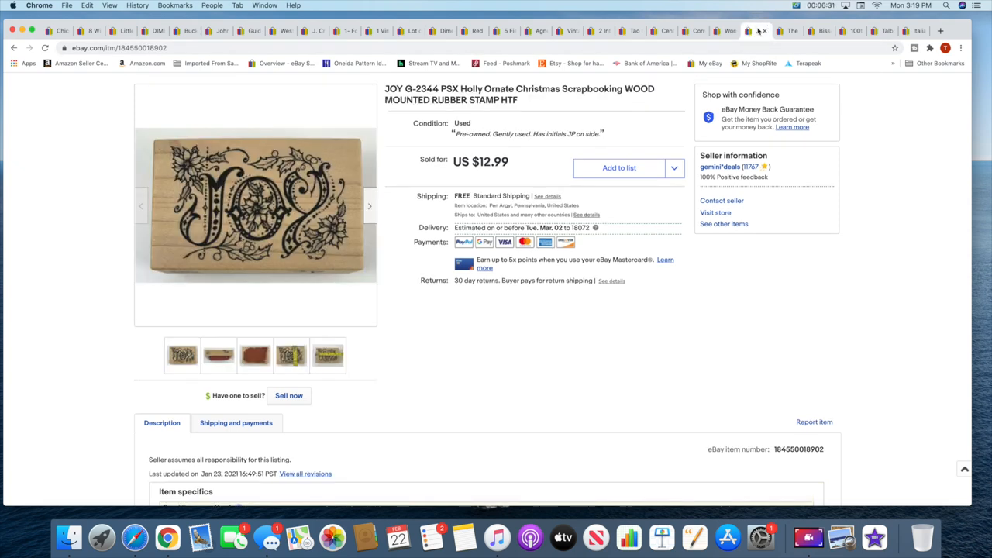
{"action": "mouse_move", "coordinate": [766, 195]}
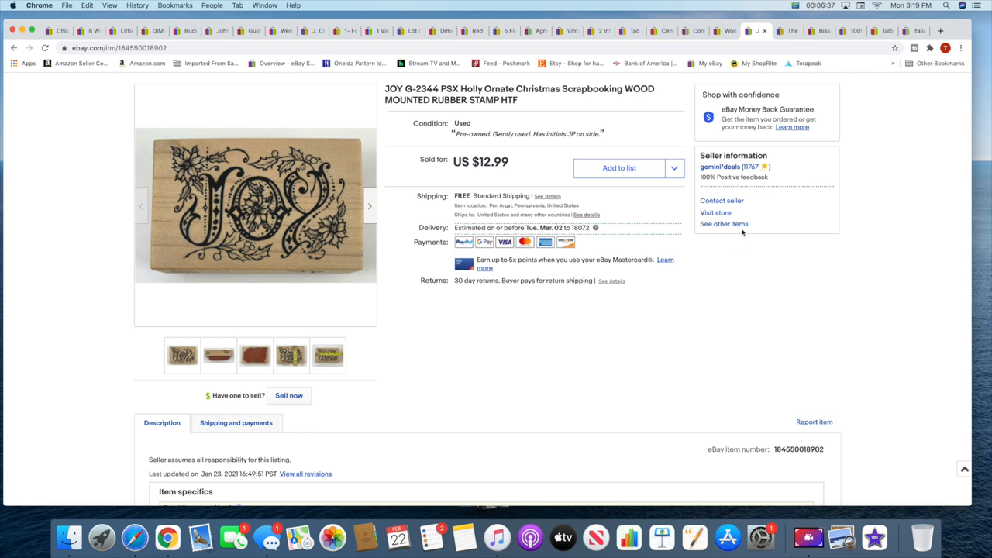
{"action": "left_click", "coordinate": [781, 31]}
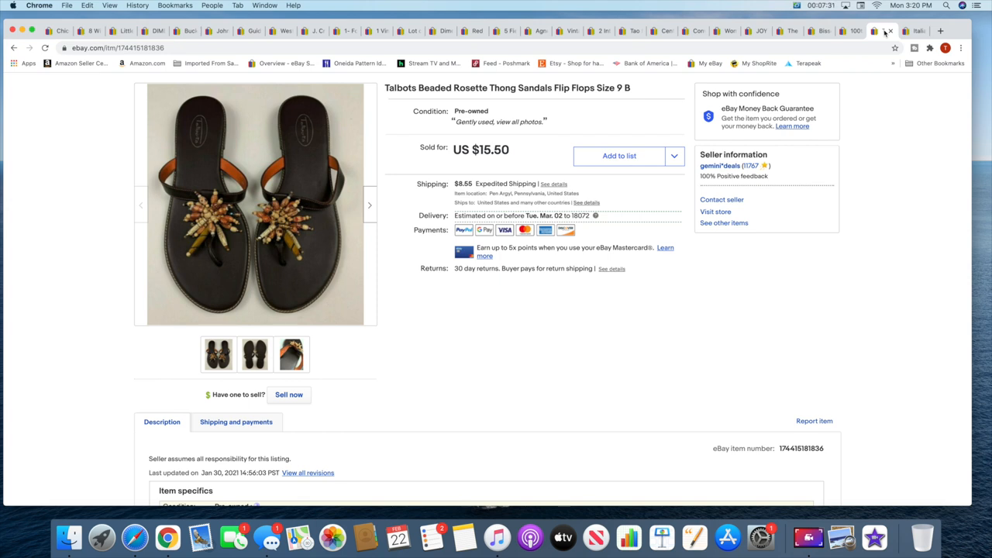
Switch to the Italian inlaid gaming table with four chairs listing, sold for $1,700
{"action": "left_click", "coordinate": [913, 31]}
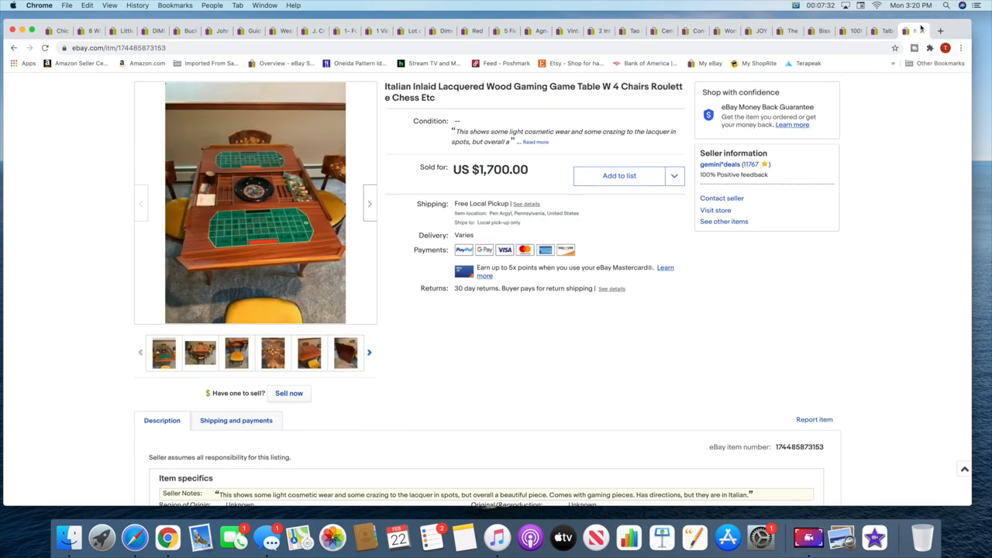
{"action": "mouse_move", "coordinate": [841, 128]}
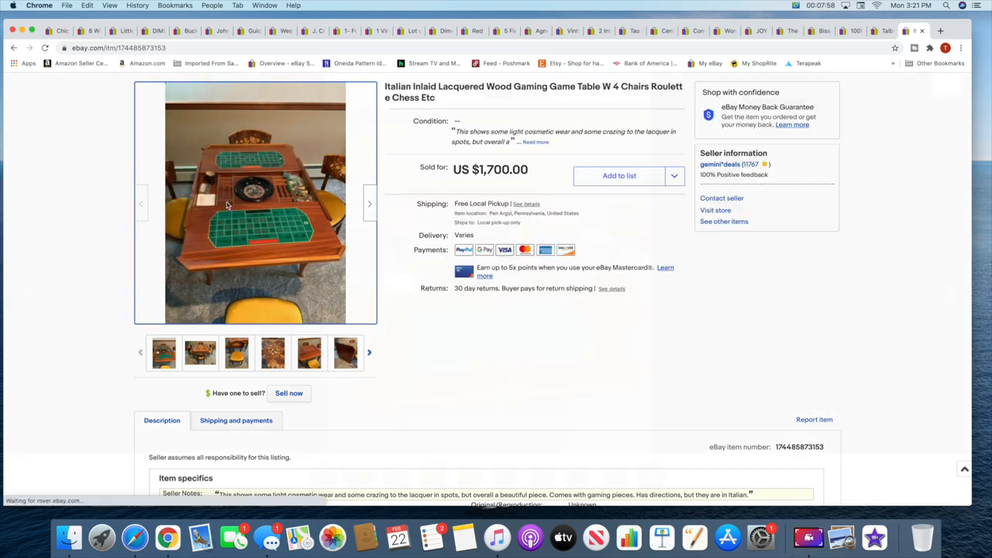
{"action": "left_click", "coordinate": [256, 203]}
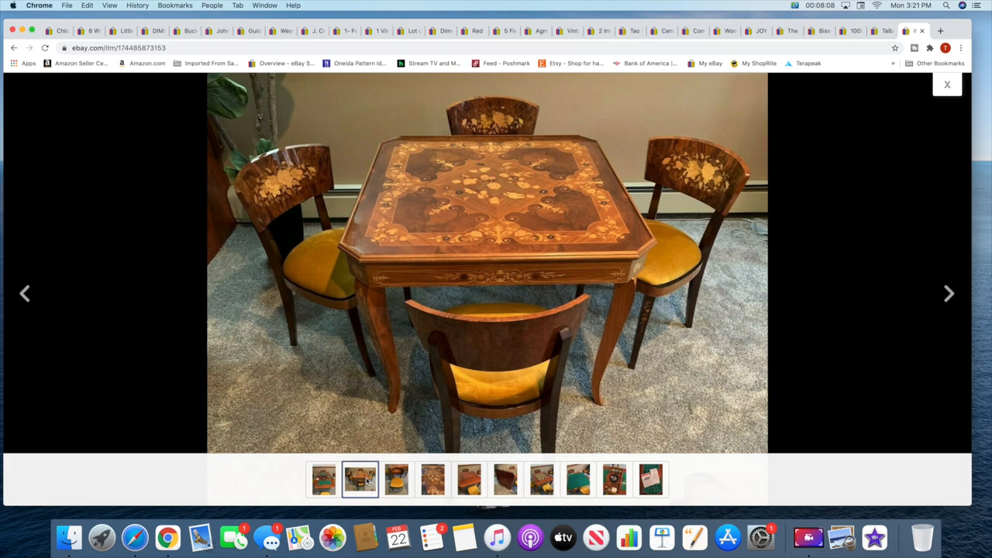
{"action": "left_click", "coordinate": [396, 478]}
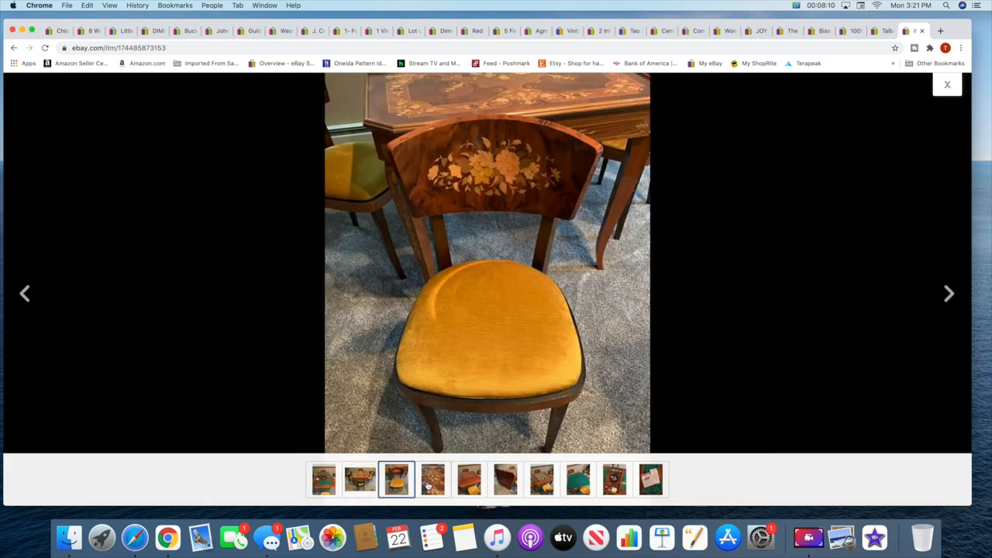
{"action": "left_click", "coordinate": [433, 479]}
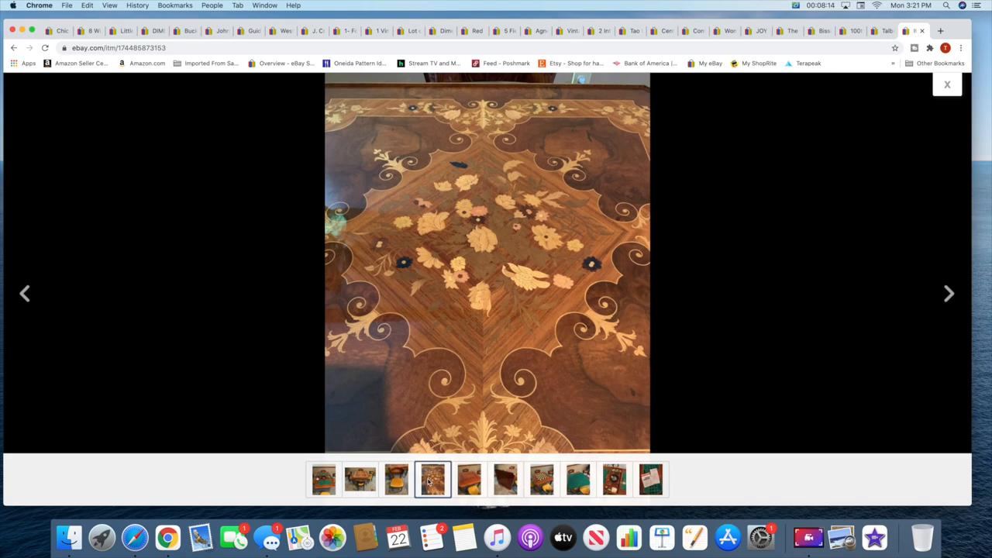
{"action": "left_click", "coordinate": [468, 479]}
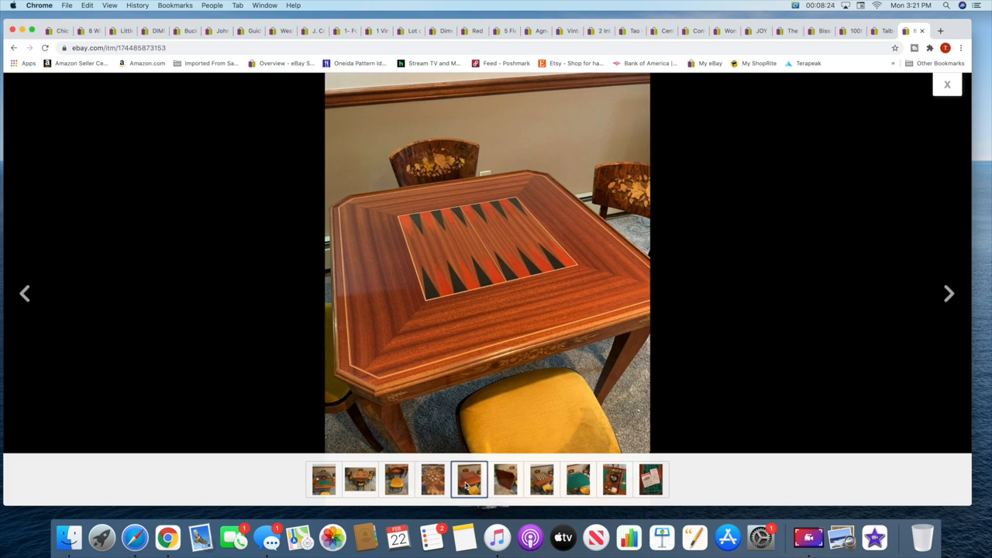
{"action": "left_click", "coordinate": [505, 479]}
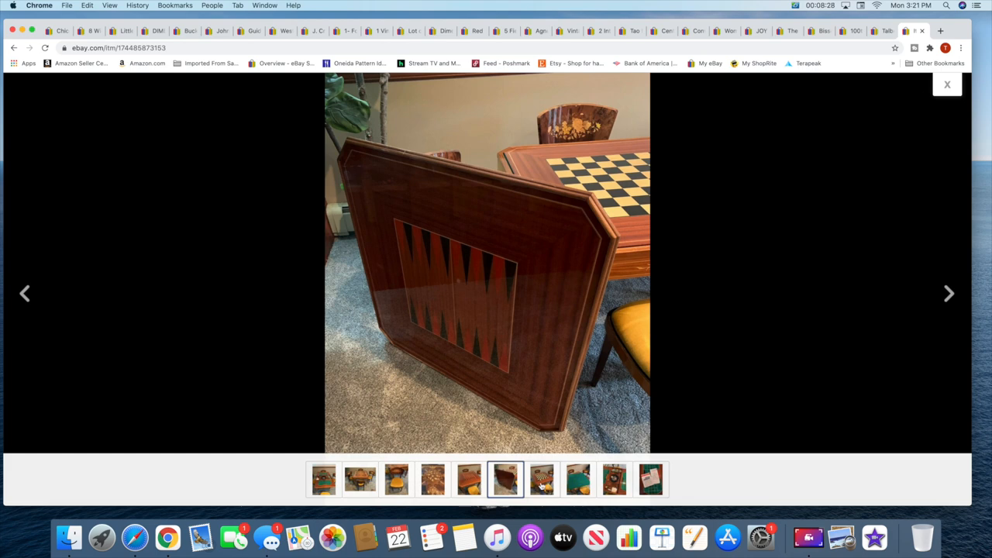
{"action": "left_click", "coordinate": [541, 478]}
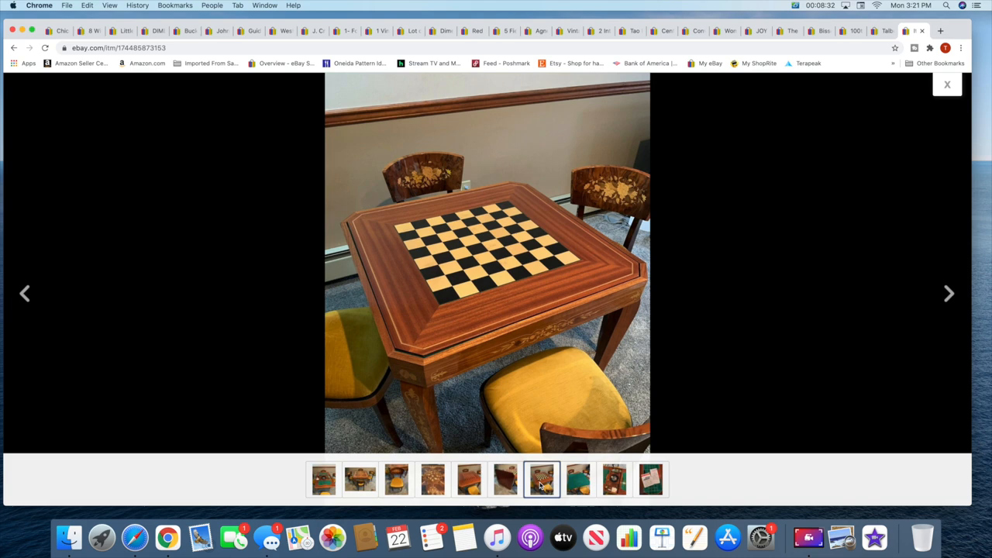
{"action": "left_click", "coordinate": [578, 479]}
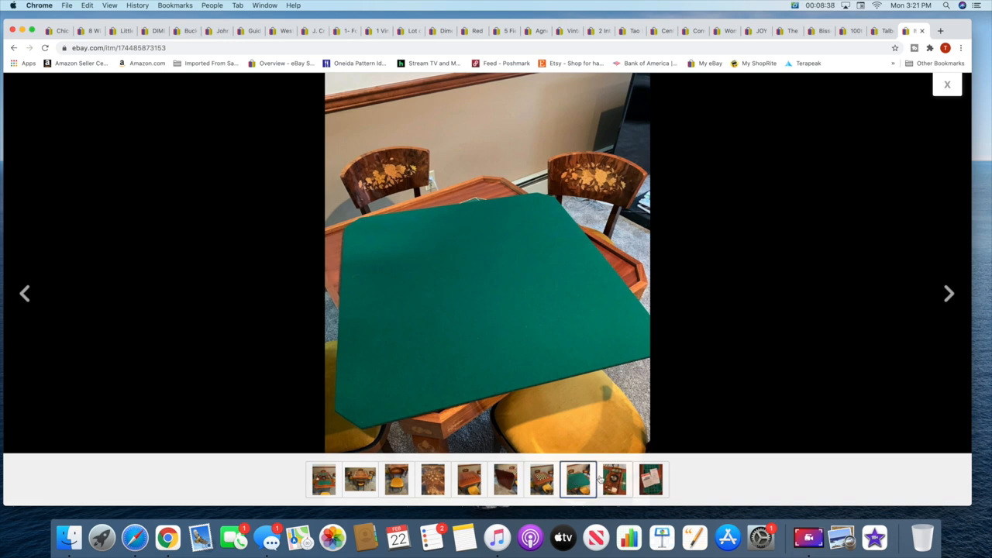
{"action": "left_click", "coordinate": [614, 479]}
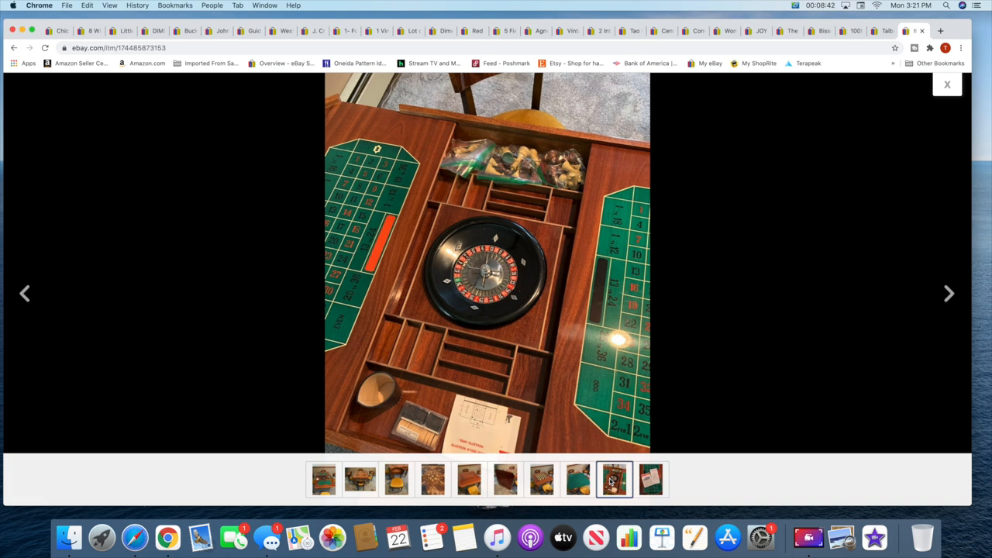
{"action": "left_click", "coordinate": [650, 478]}
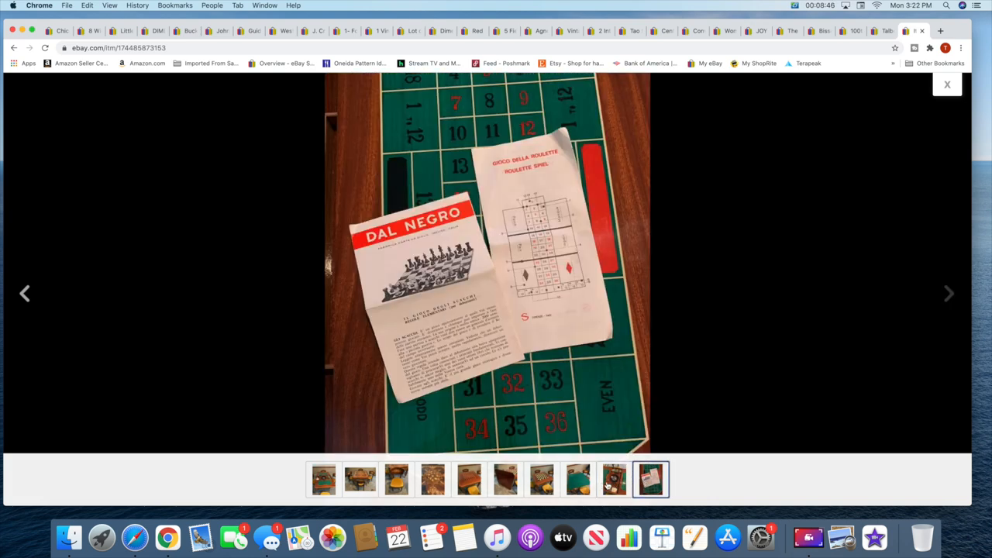
{"action": "left_click", "coordinate": [614, 479]}
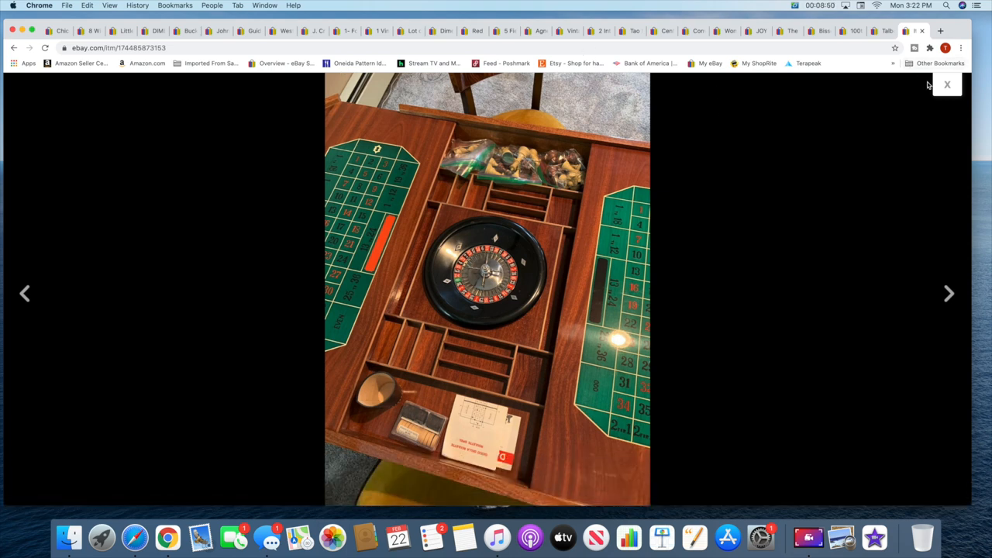
{"action": "left_click", "coordinate": [947, 85]}
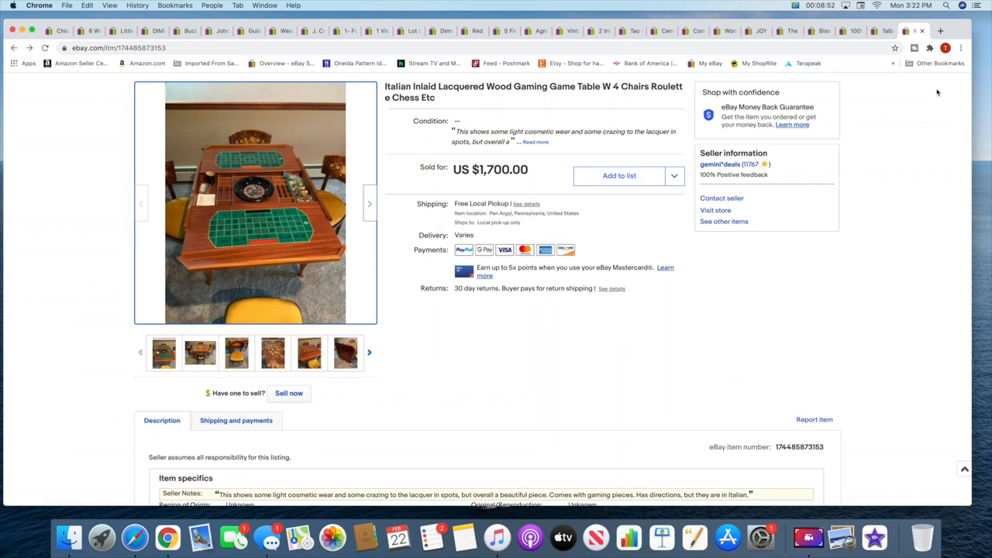